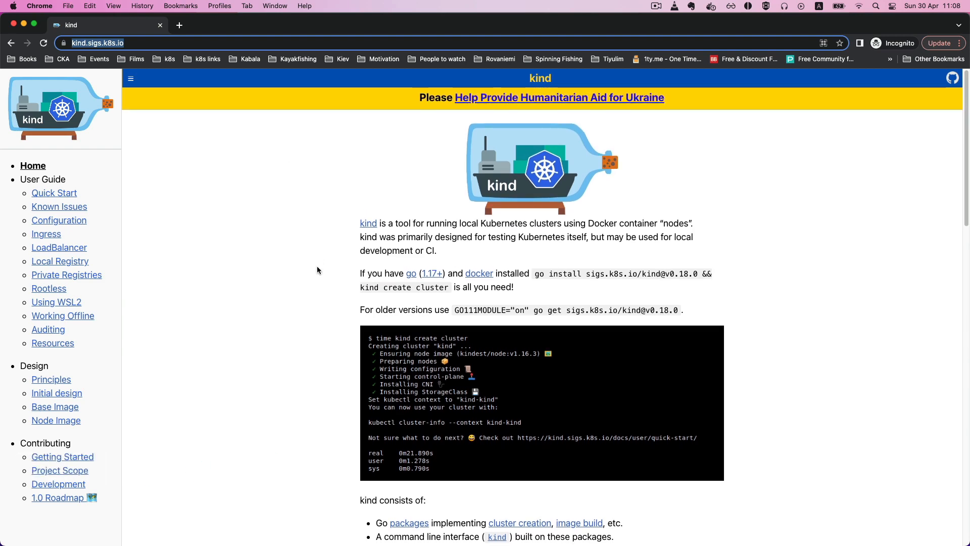
{"action": "mouse_move", "coordinate": [226, 212]}
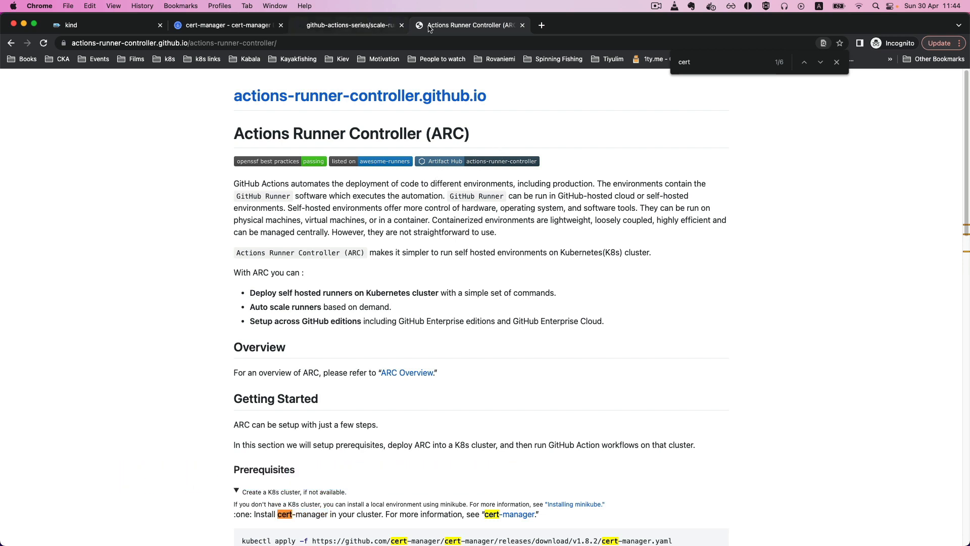
Step: Read the cert-manager intro, then return to the scale-runners tutorial's Let's do it section
{"action": "left_click", "coordinate": [226, 25]}
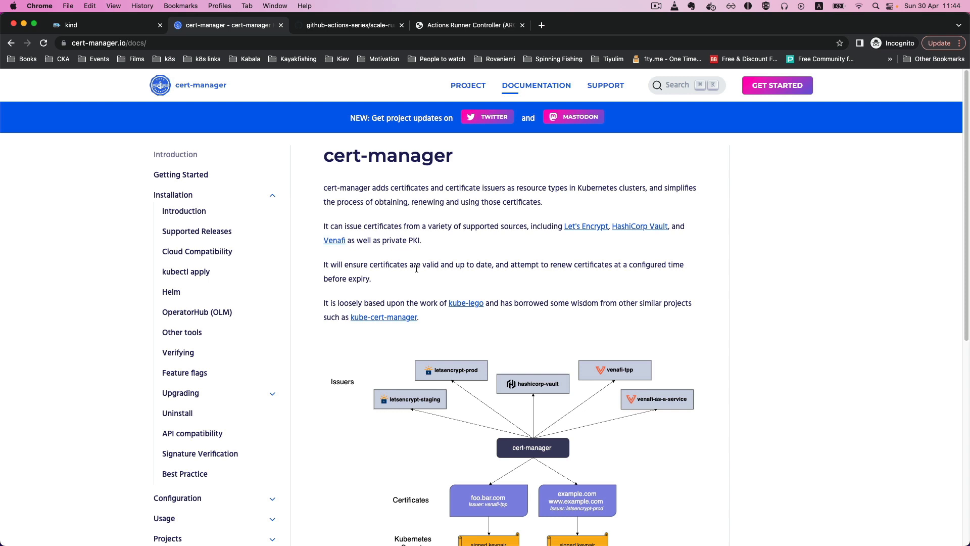
{"action": "mouse_move", "coordinate": [456, 241]}
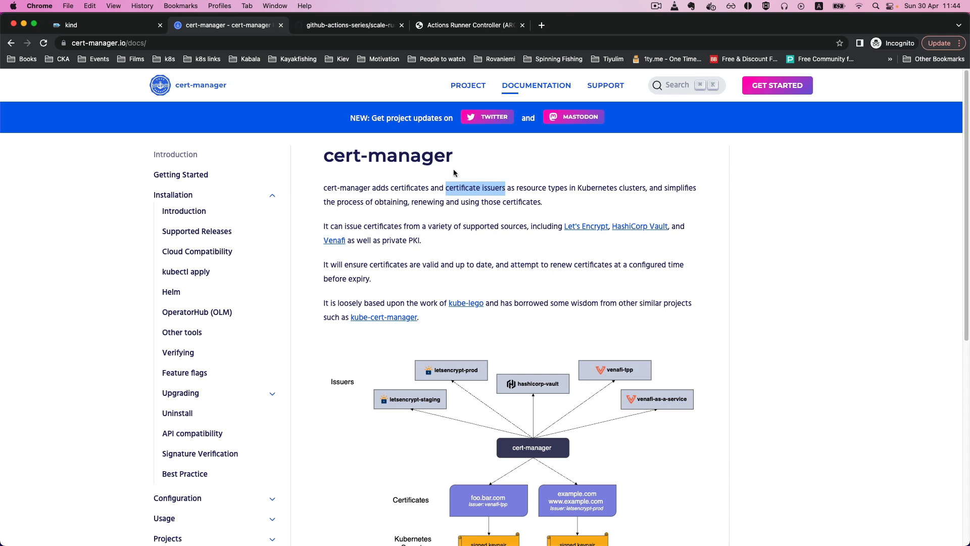
{"action": "mouse_move", "coordinate": [344, 160]}
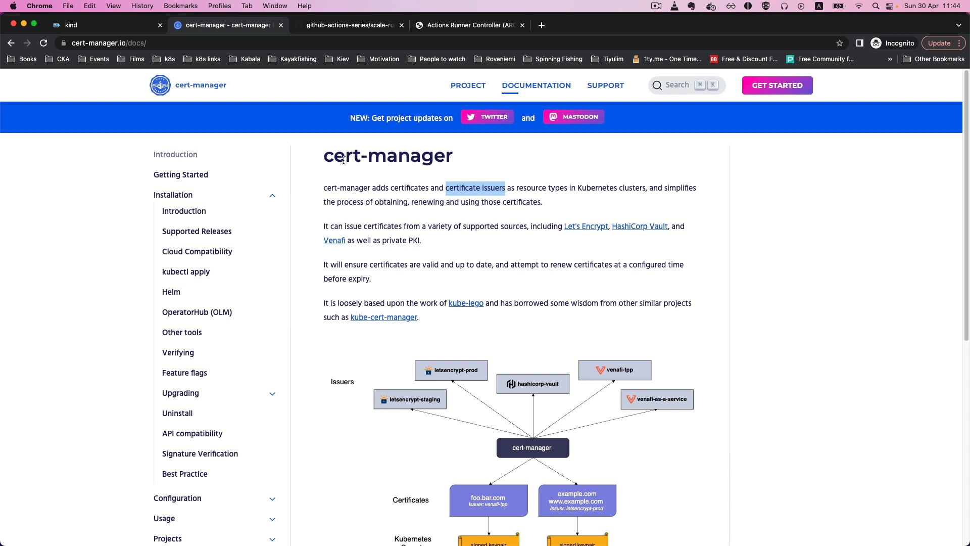
{"action": "left_click", "coordinate": [473, 24]}
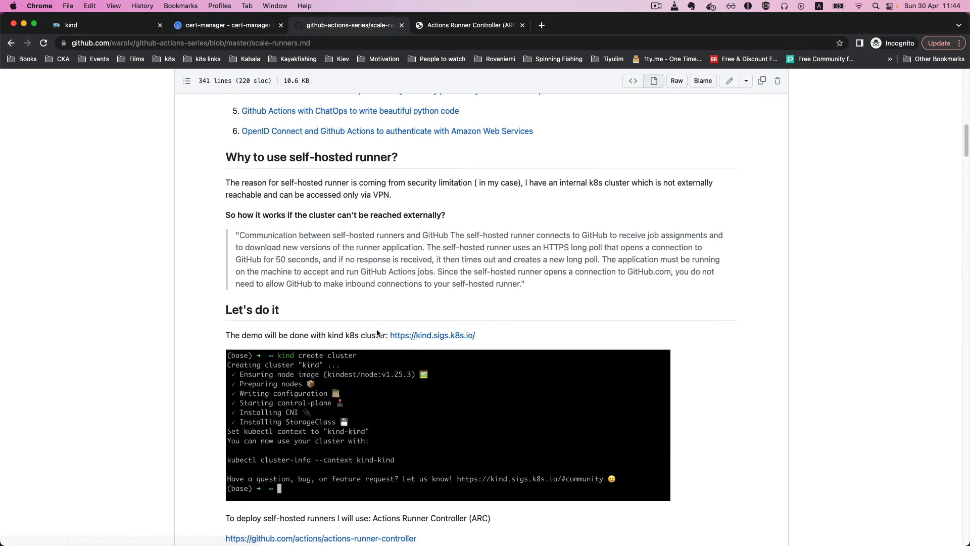
{"action": "scroll", "scroll_direction": "down", "scroll_amount": 3}
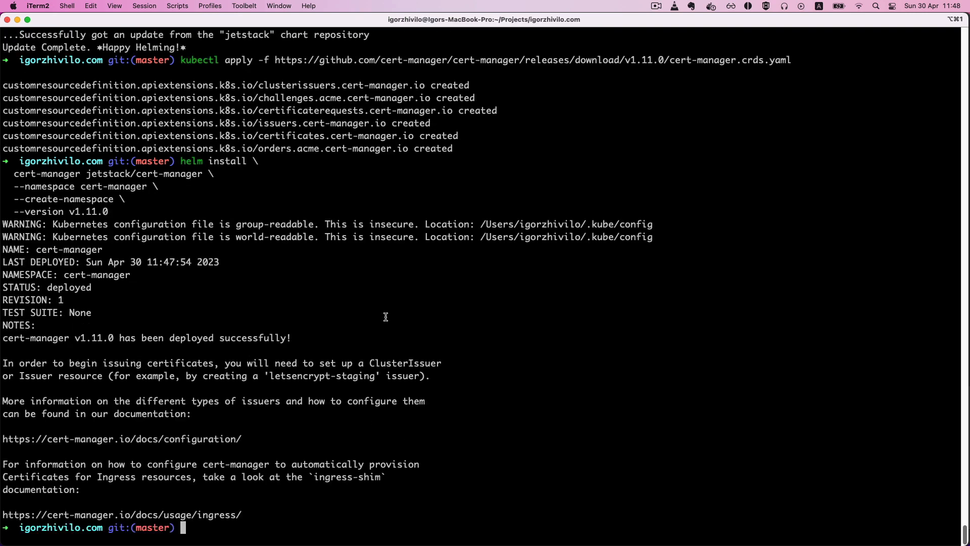
{"action": "mouse_move", "coordinate": [388, 299]}
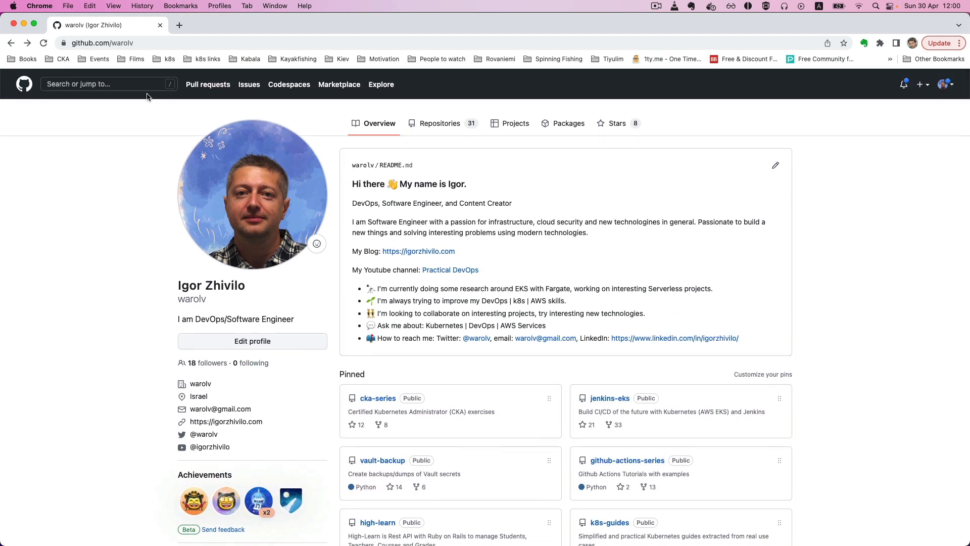
{"action": "mouse_move", "coordinate": [934, 99]}
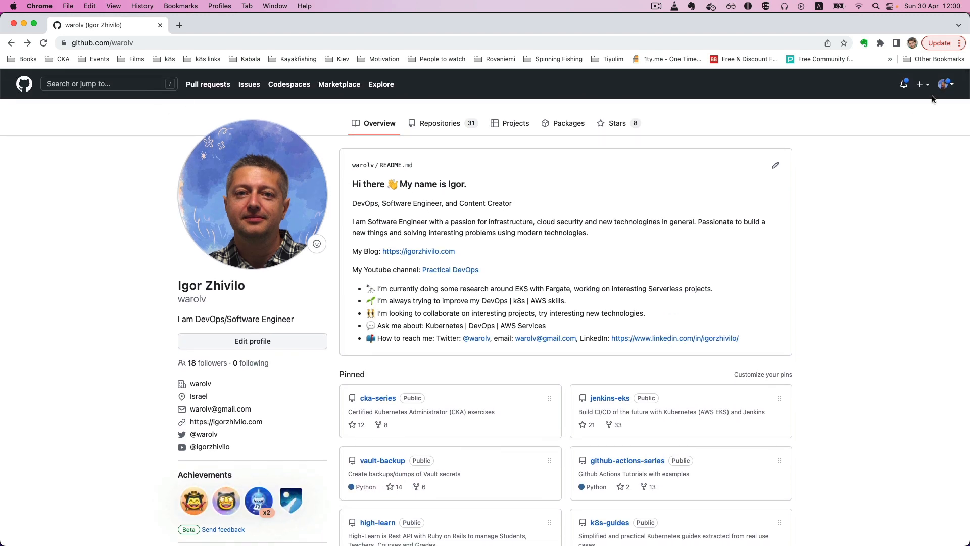
Step: Start a new classic personal access token in Developer settings and name it gh-pat
{"action": "left_click", "coordinate": [942, 85]}
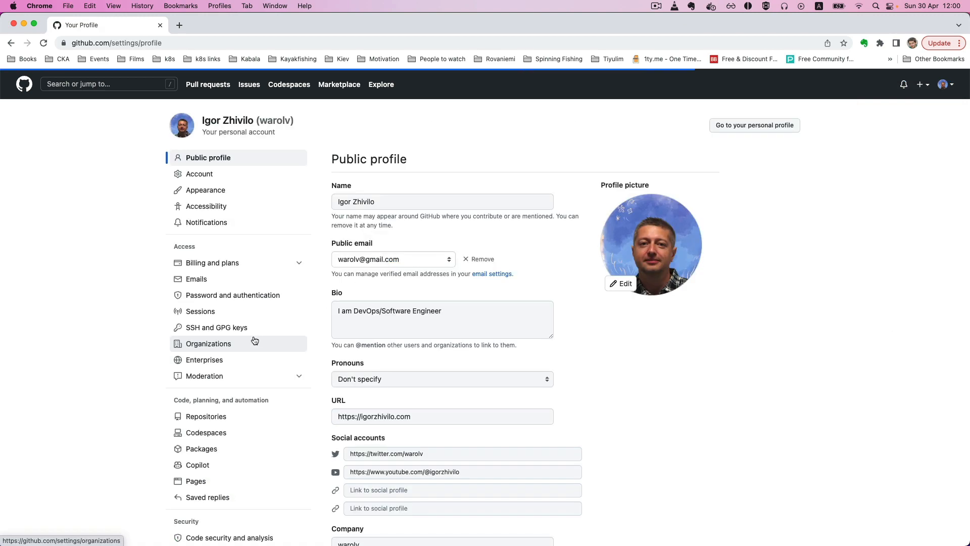
{"action": "scroll", "scroll_direction": "down", "scroll_amount": 3}
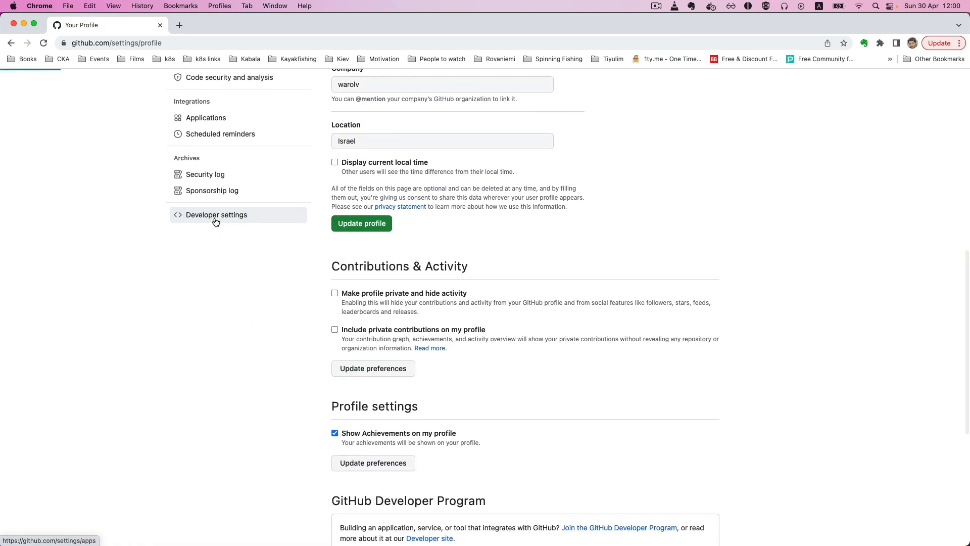
{"action": "left_click", "coordinate": [216, 214]}
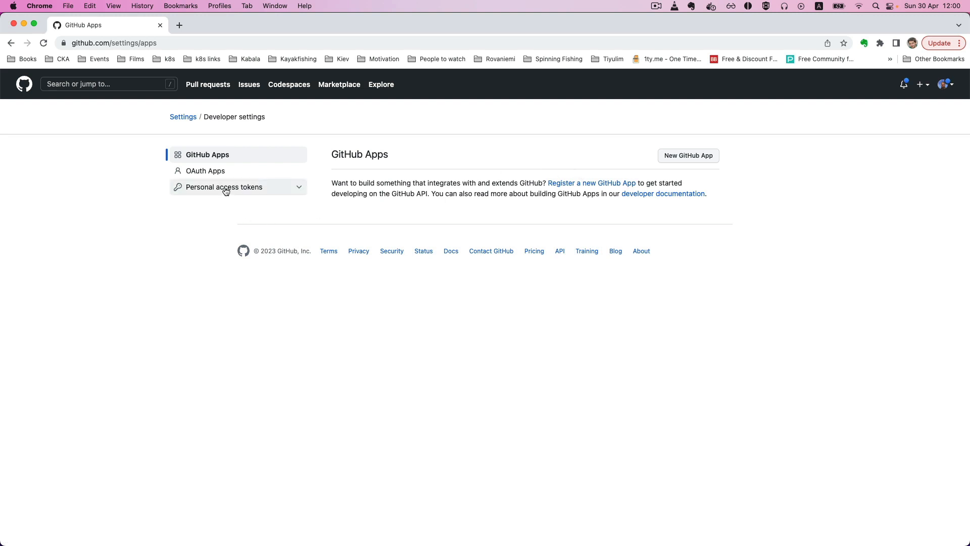
{"action": "left_click", "coordinate": [225, 187]}
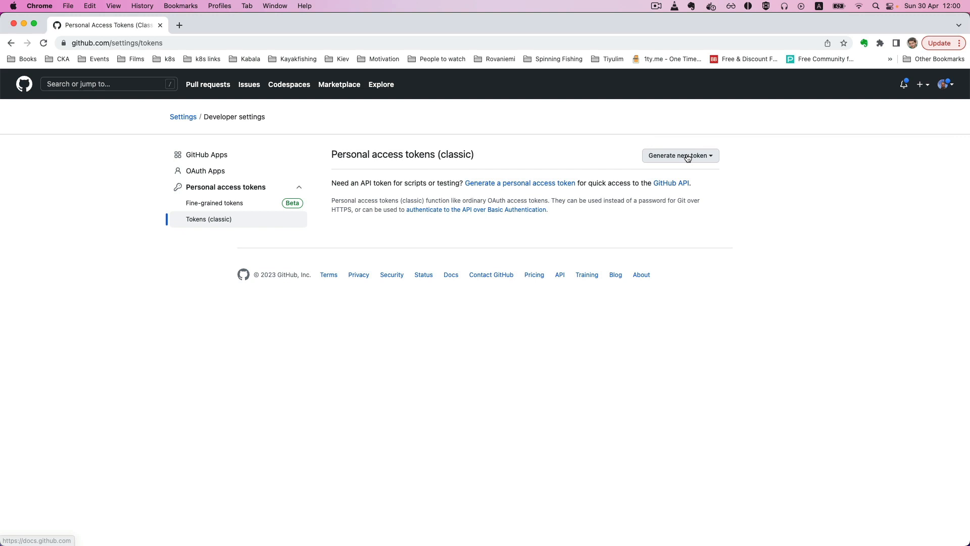
{"action": "left_click", "coordinate": [681, 156]}
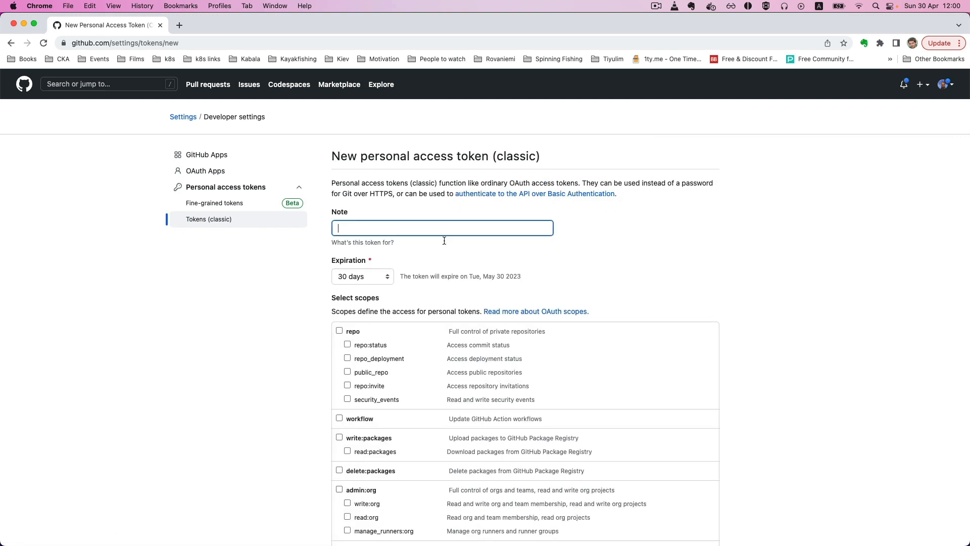
{"action": "type", "text": "gh-pat"}
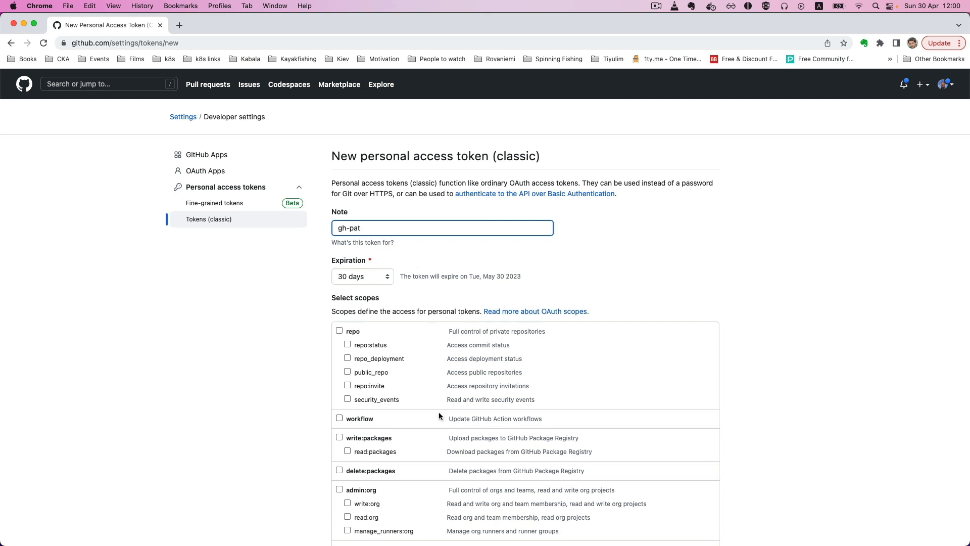
Step: Grant the token repo, workflow, admin:org, admin:public_key, admin:repo_hook and admin:org_hook scopes
{"action": "scroll", "scroll_direction": "down", "scroll_amount": 3}
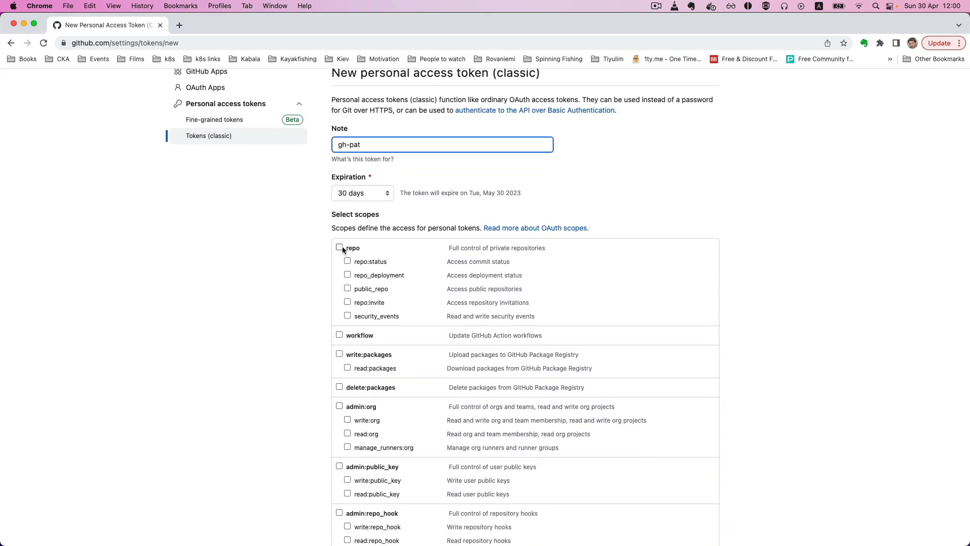
{"action": "left_click", "coordinate": [340, 246]}
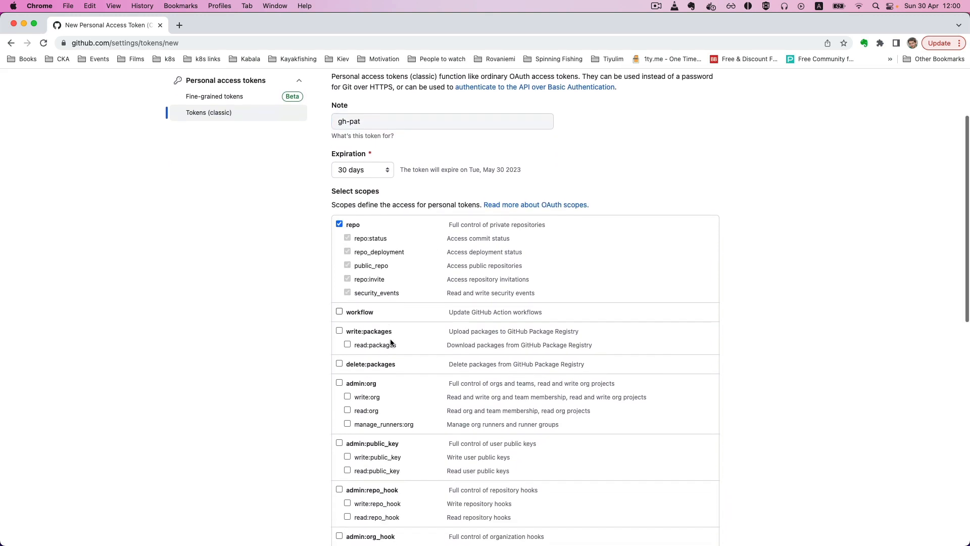
{"action": "scroll", "scroll_direction": "down", "scroll_amount": 3}
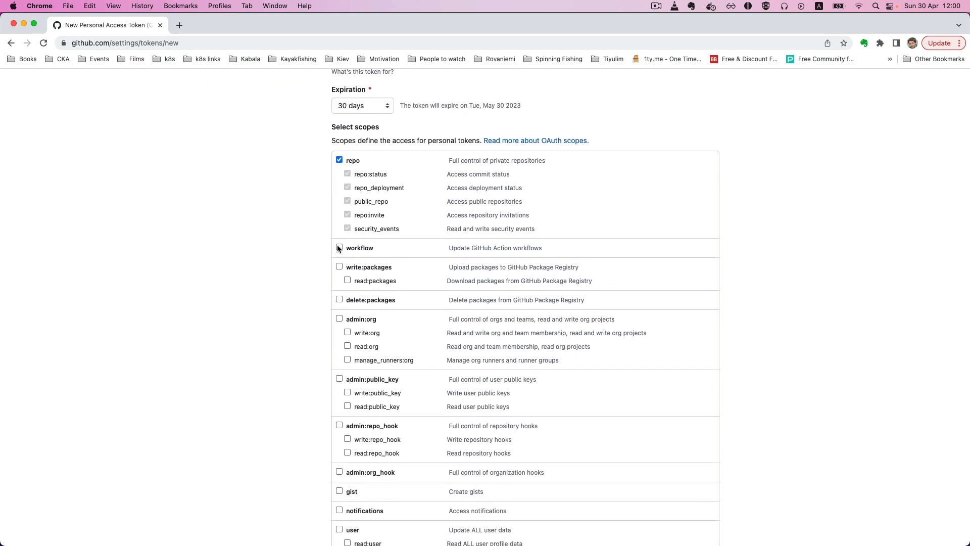
{"action": "left_click", "coordinate": [340, 248]}
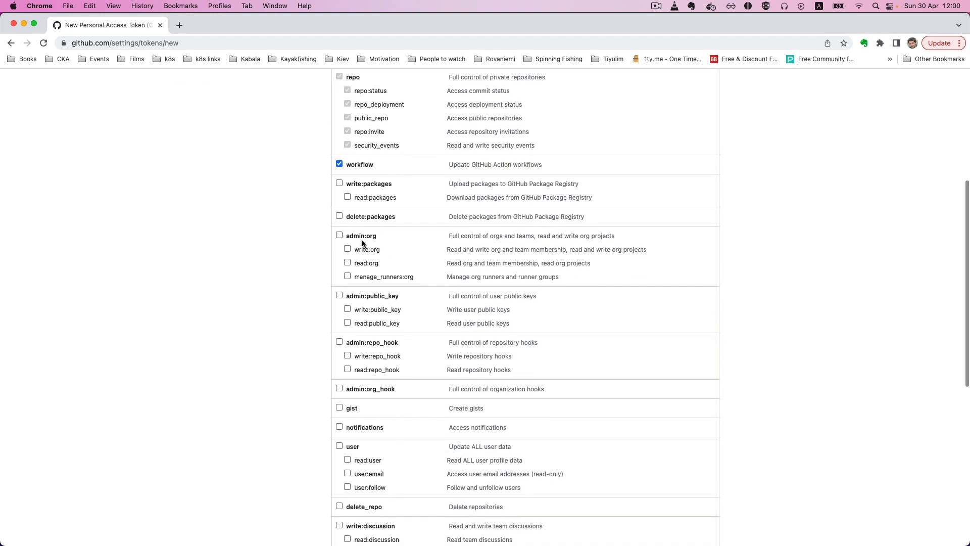
{"action": "left_click", "coordinate": [339, 236]}
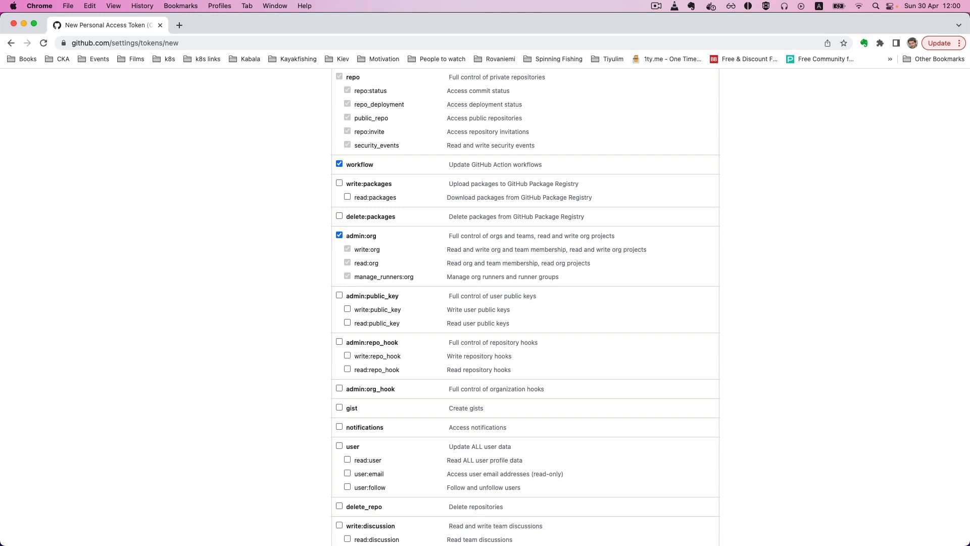
{"action": "mouse_move", "coordinate": [359, 325]}
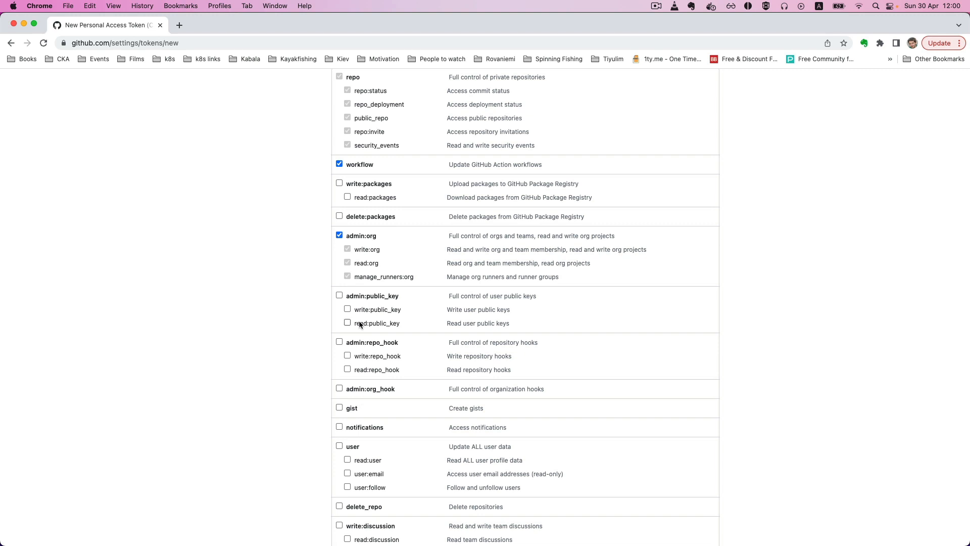
{"action": "left_click", "coordinate": [340, 295]}
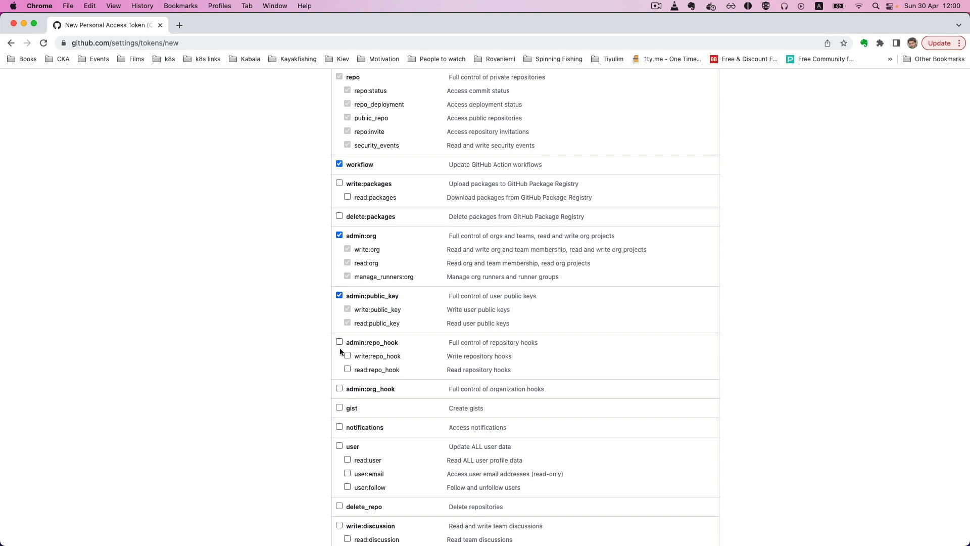
{"action": "left_click", "coordinate": [340, 342]}
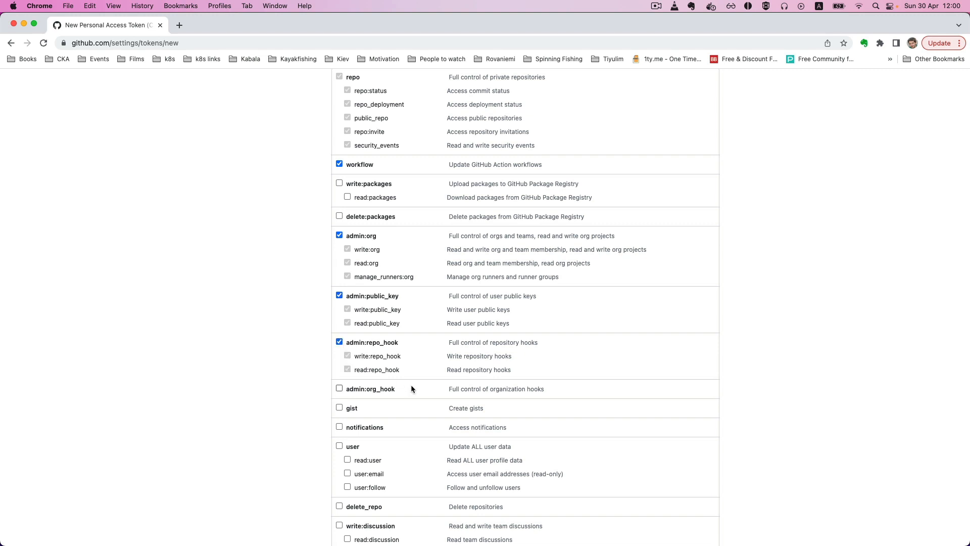
{"action": "scroll", "scroll_direction": "down", "scroll_amount": 3}
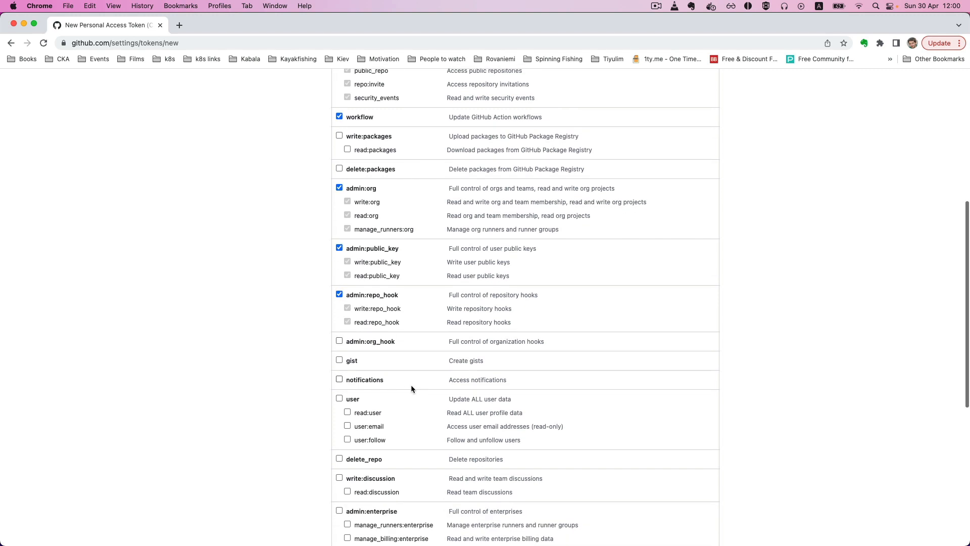
{"action": "left_click", "coordinate": [340, 342]}
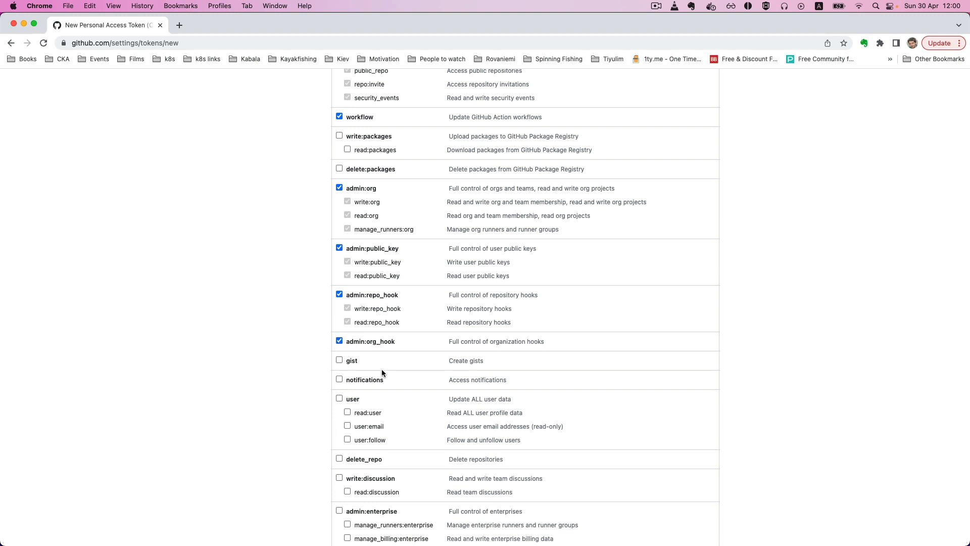
{"action": "scroll", "scroll_direction": "down", "scroll_amount": 3}
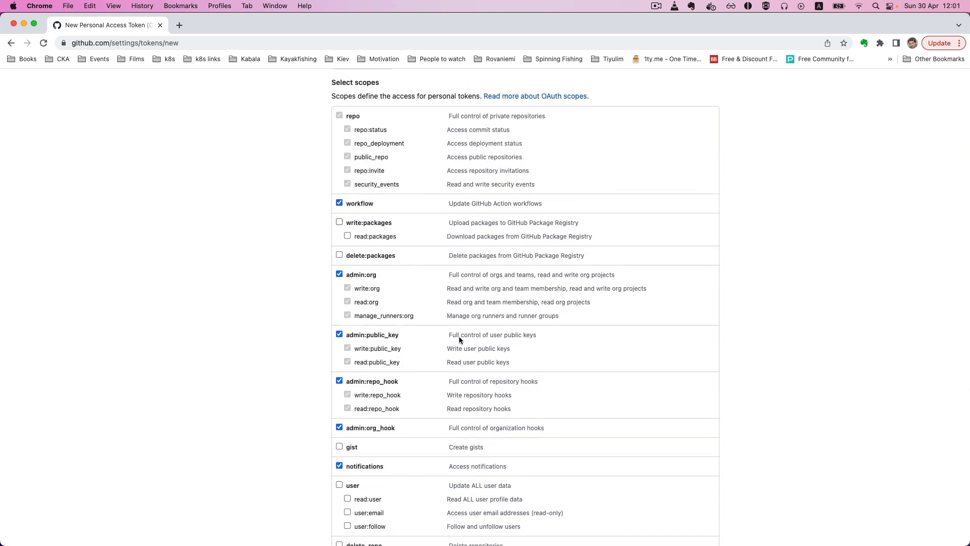
{"action": "scroll", "scroll_direction": "down", "scroll_amount": 3}
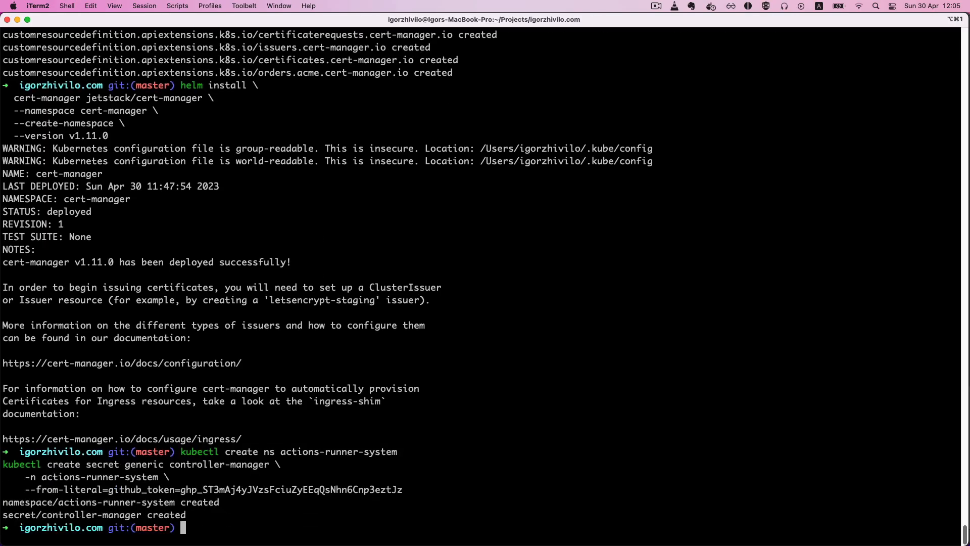
{"action": "mouse_move", "coordinate": [287, 325]}
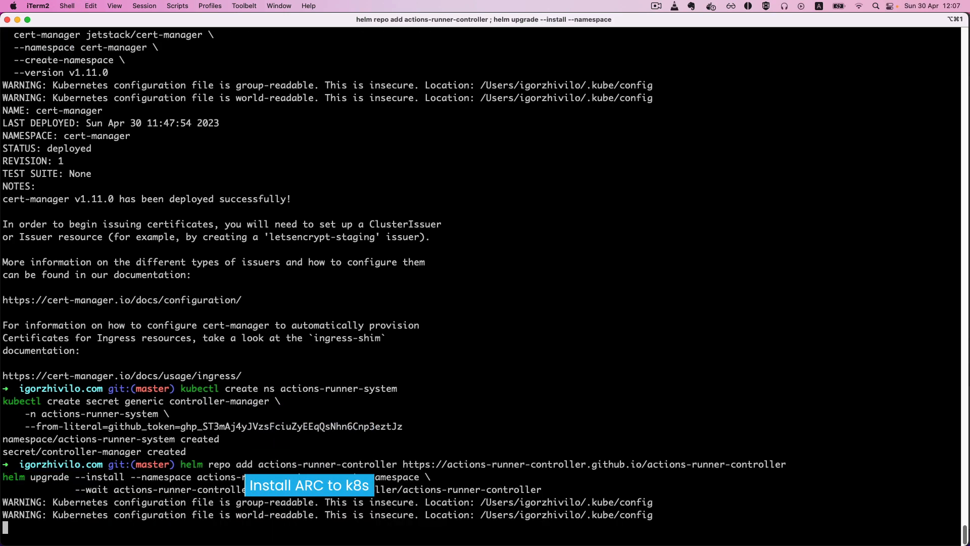
Step: List pods in all namespaces with kubectl get pods -A
{"action": "type", "text": "kubectl get pods -A"}
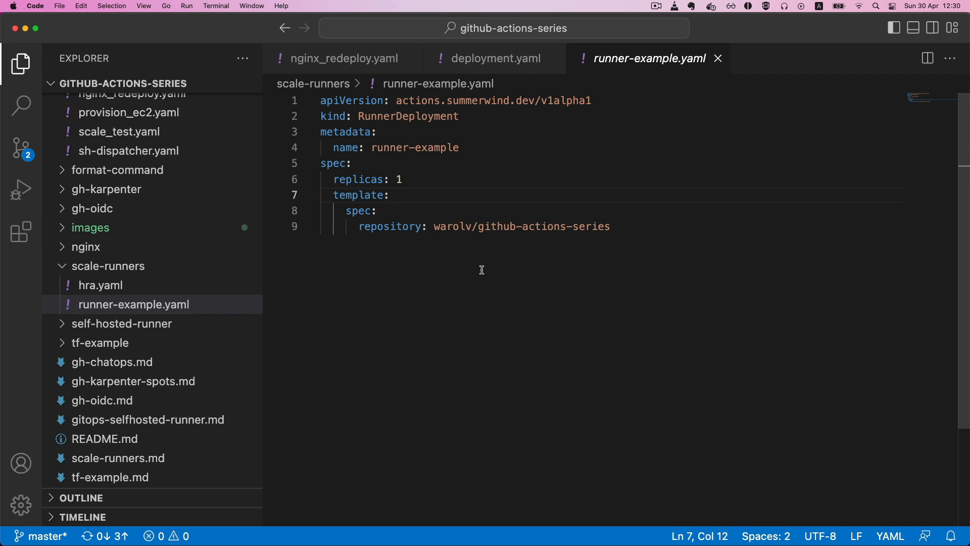
{"action": "mouse_move", "coordinate": [451, 163]}
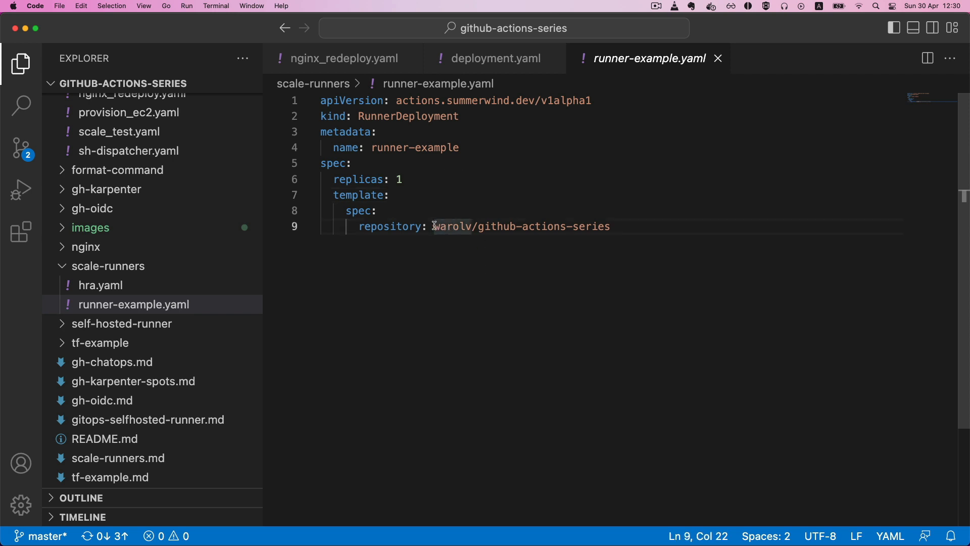
{"action": "left_click_drag", "start_coordinate": [434, 226], "coordinate": [611, 225]}
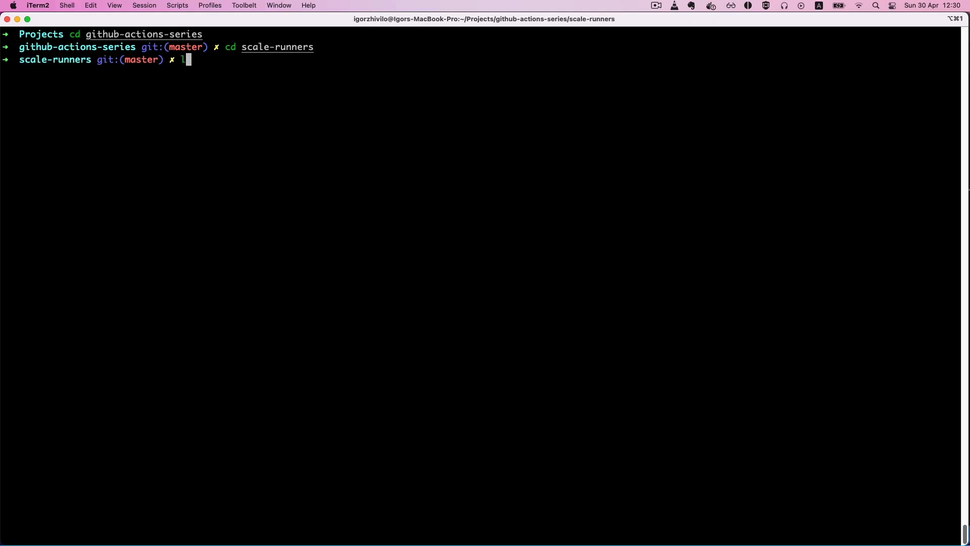
Step: List the scale-runners files and enter the kubectl apply command for the cert-manager v1.11.0 manifest
{"action": "key", "text": "Enter"}
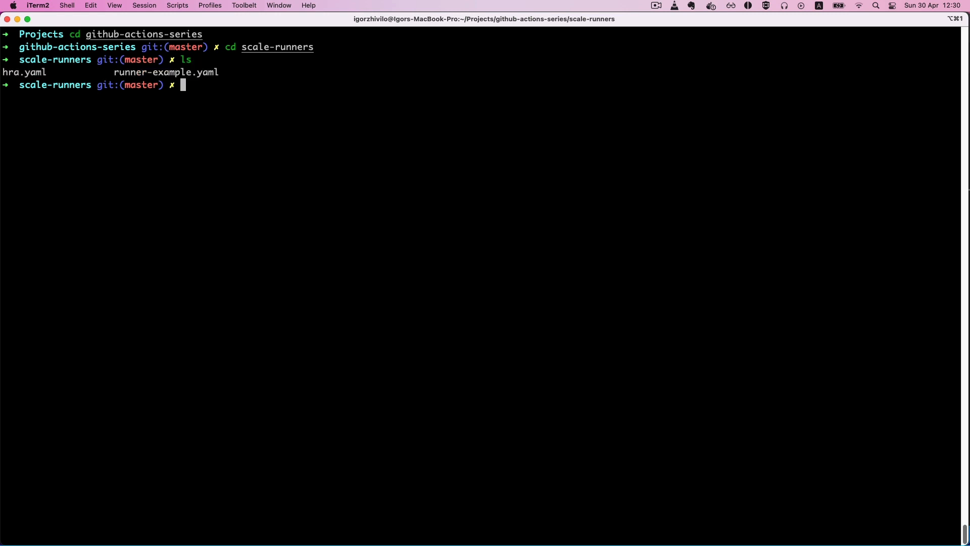
{"action": "type", "text": "kubectl a-"}
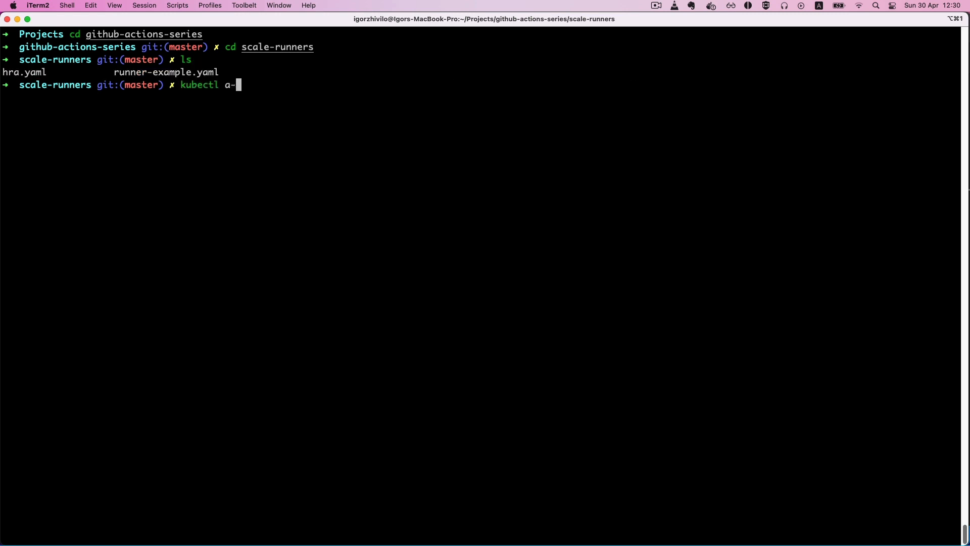
{"action": "type", "text": "pply -f https://github.com/cert-manager/cert-manager/releases/download/v1.11.0/cert-manager.crds.yaml"}
{"action": "type", "text": "kubectl get pods -A"}
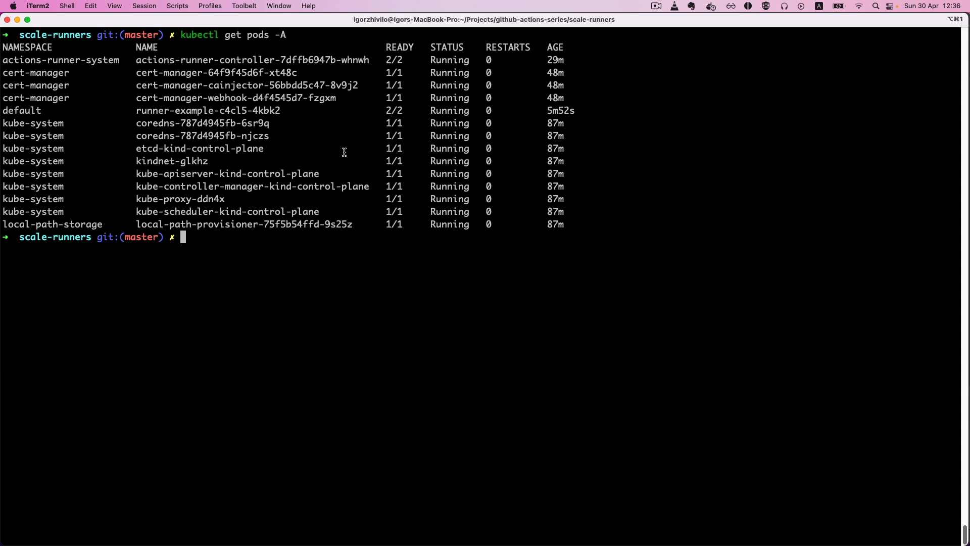
{"action": "double_click", "coordinate": [207, 111]}
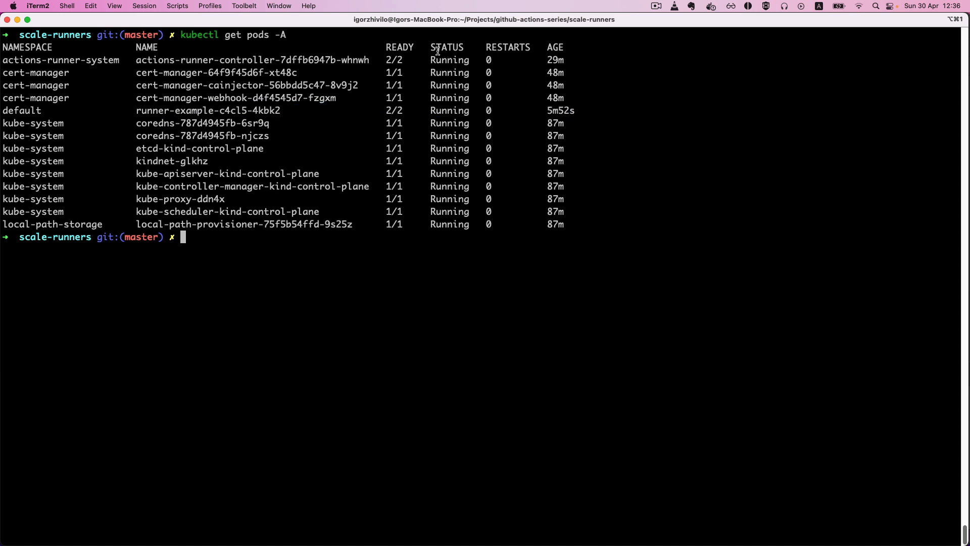
{"action": "mouse_move", "coordinate": [336, 204]}
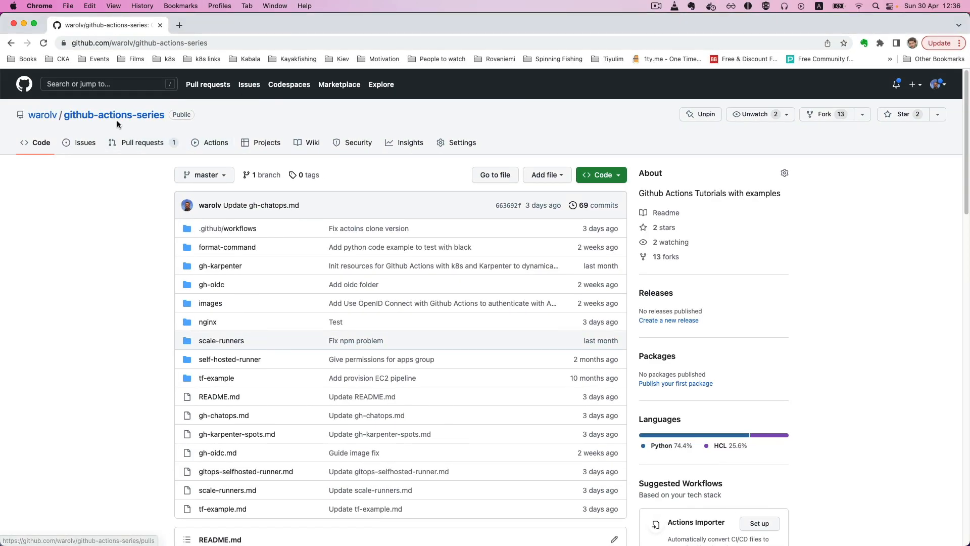
{"action": "mouse_move", "coordinate": [494, 148]}
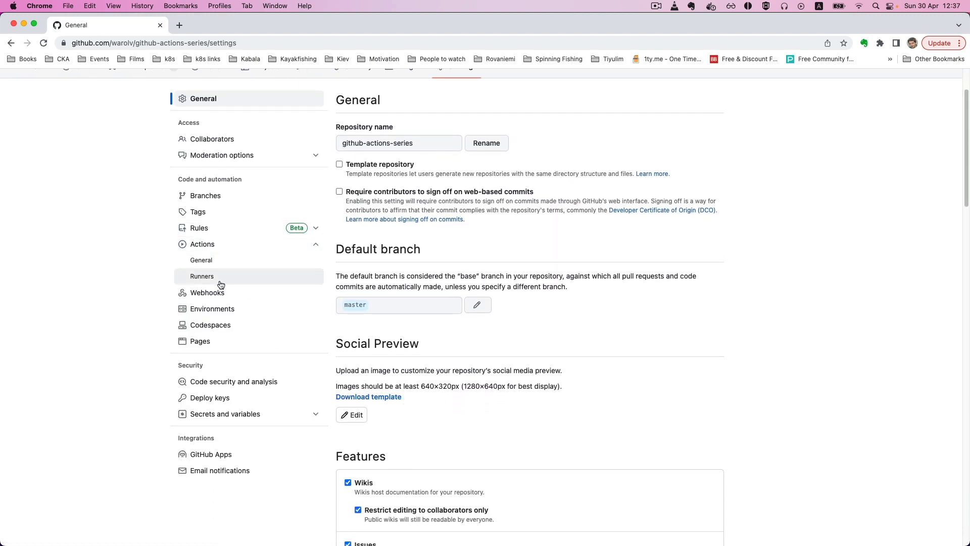
Step: Show the repository's self-hosted runners list with runner-example idle
{"action": "left_click", "coordinate": [201, 276]}
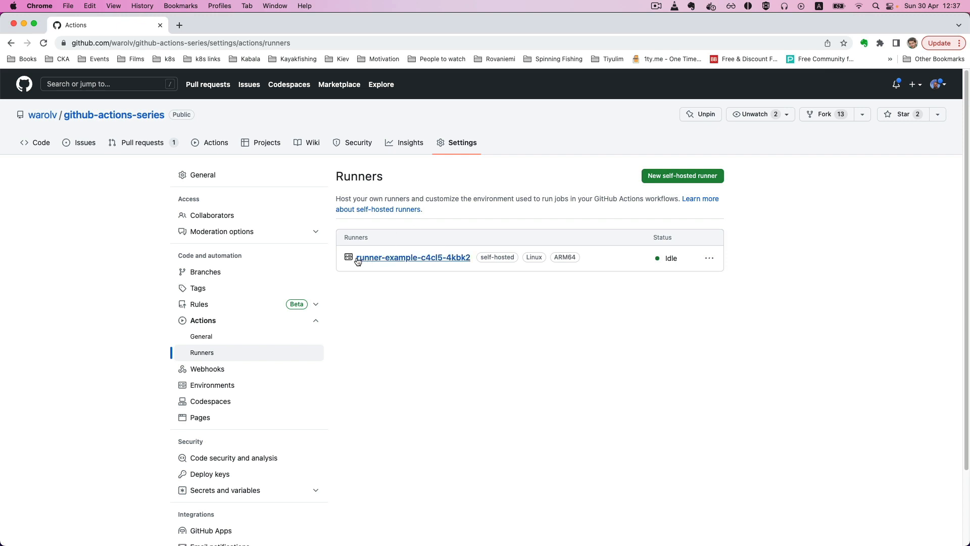
{"action": "mouse_move", "coordinate": [373, 265]}
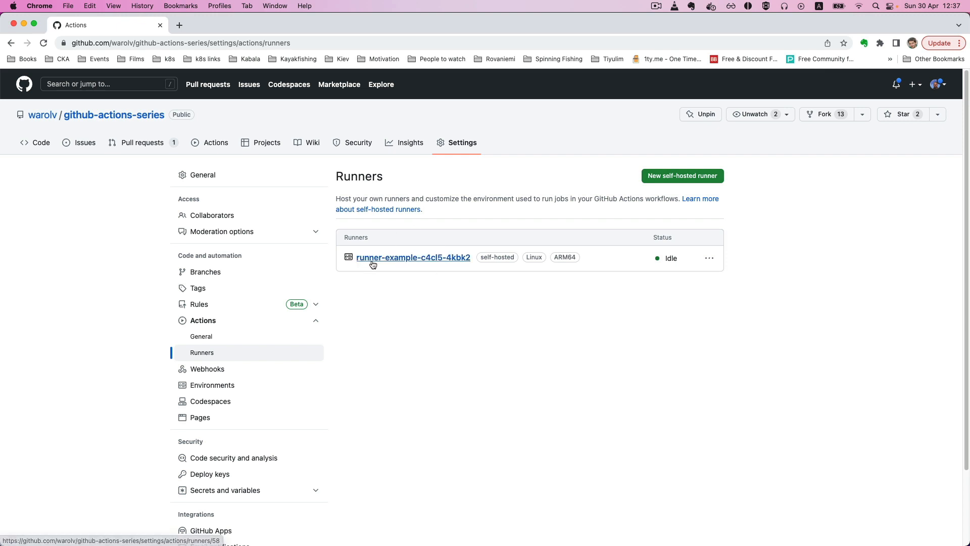
{"action": "mouse_move", "coordinate": [370, 252]}
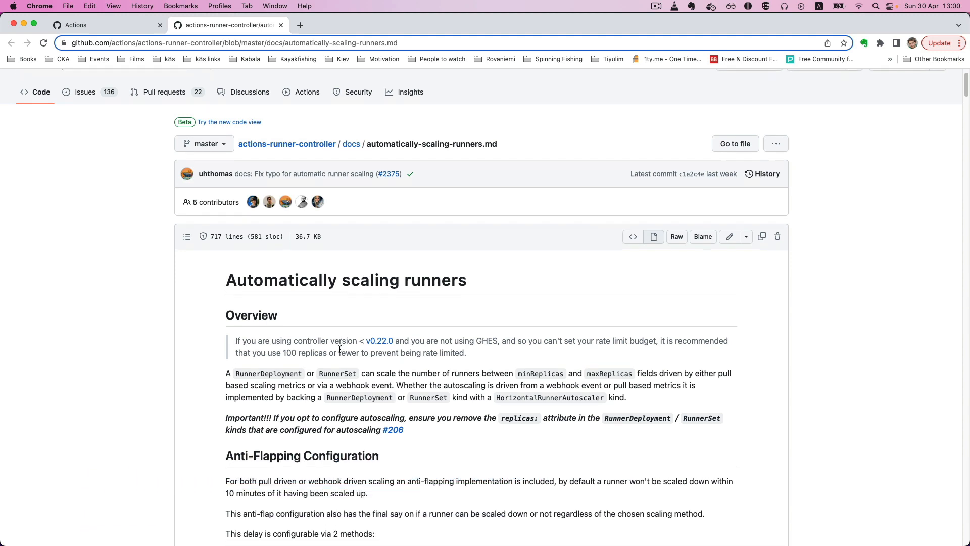
Step: Scroll the autoscaling docs to Pull Driven Scaling and its Metric Options
{"action": "scroll", "scroll_direction": "down", "scroll_amount": 3}
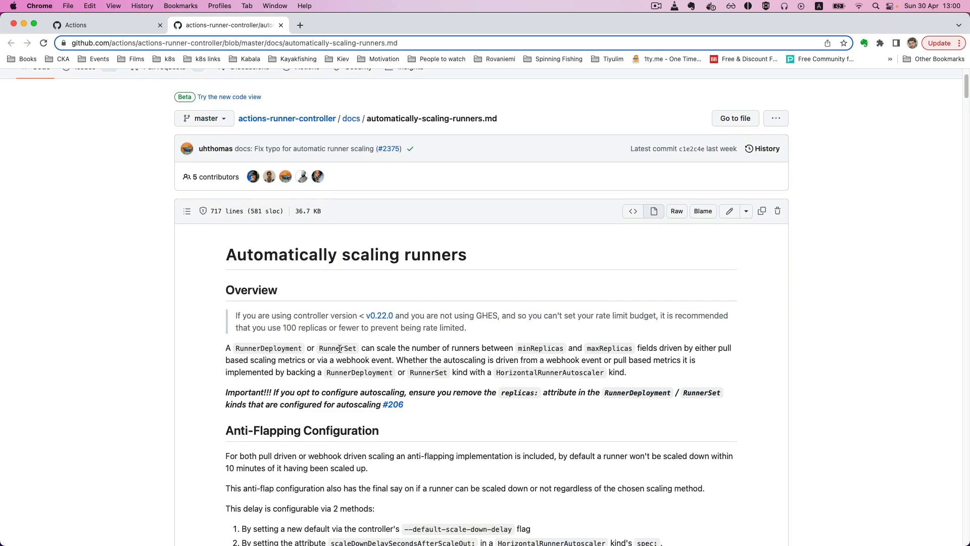
{"action": "scroll", "scroll_direction": "down", "scroll_amount": 3}
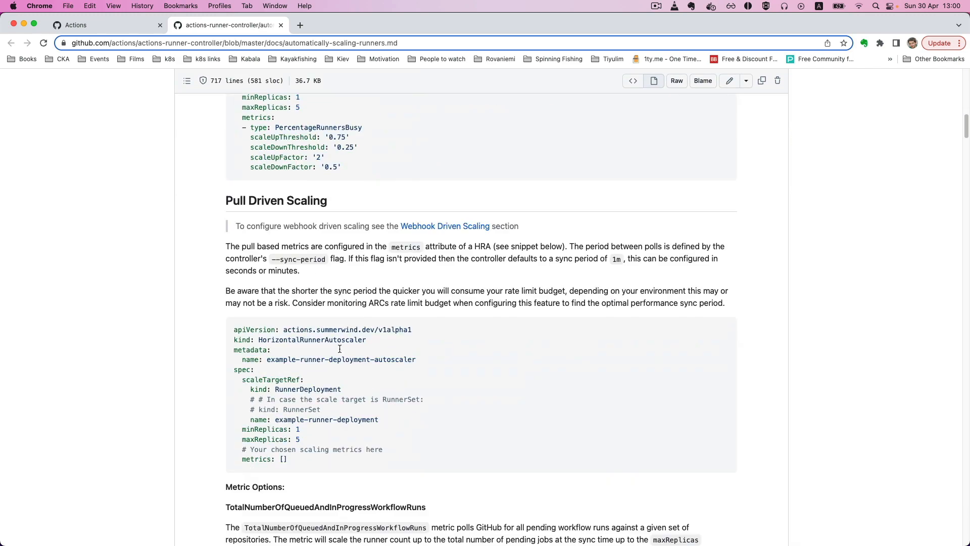
{"action": "scroll", "scroll_direction": "down", "scroll_amount": 3}
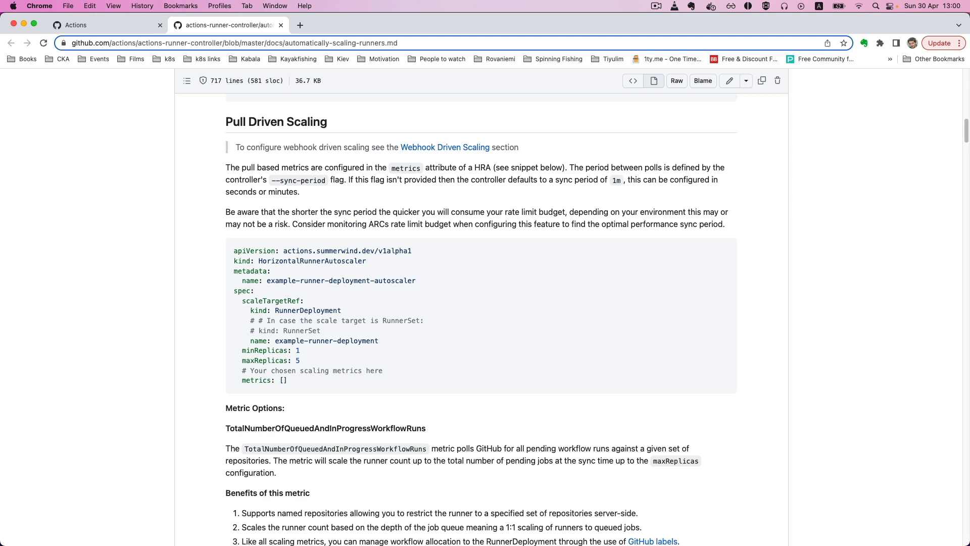
{"action": "scroll", "scroll_direction": "down", "scroll_amount": 3}
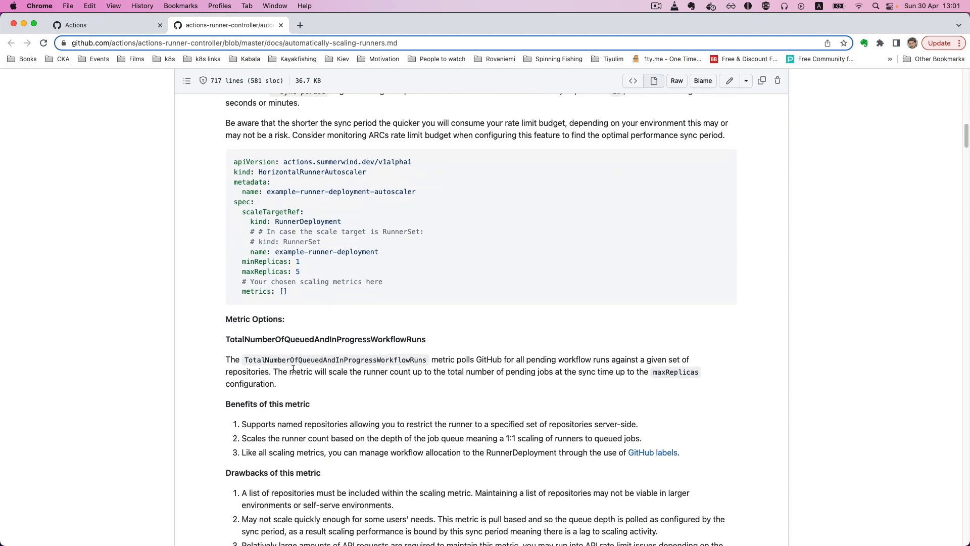
{"action": "scroll", "scroll_direction": "down", "scroll_amount": 3}
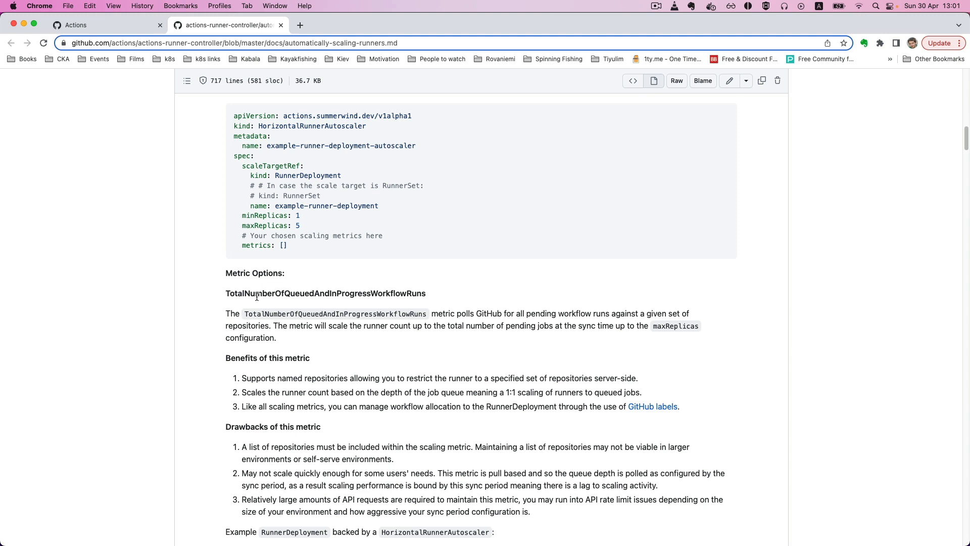
{"action": "mouse_move", "coordinate": [315, 305]}
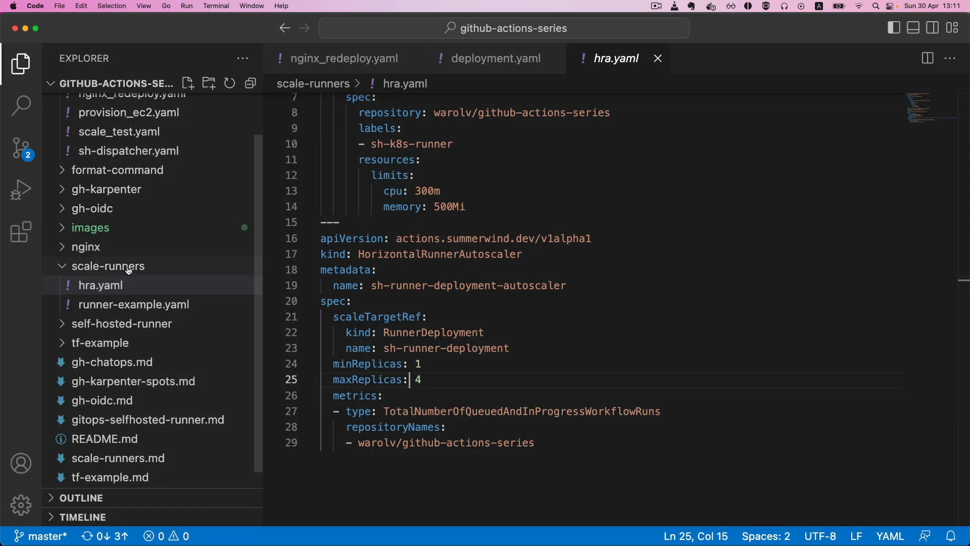
{"action": "mouse_move", "coordinate": [127, 268]}
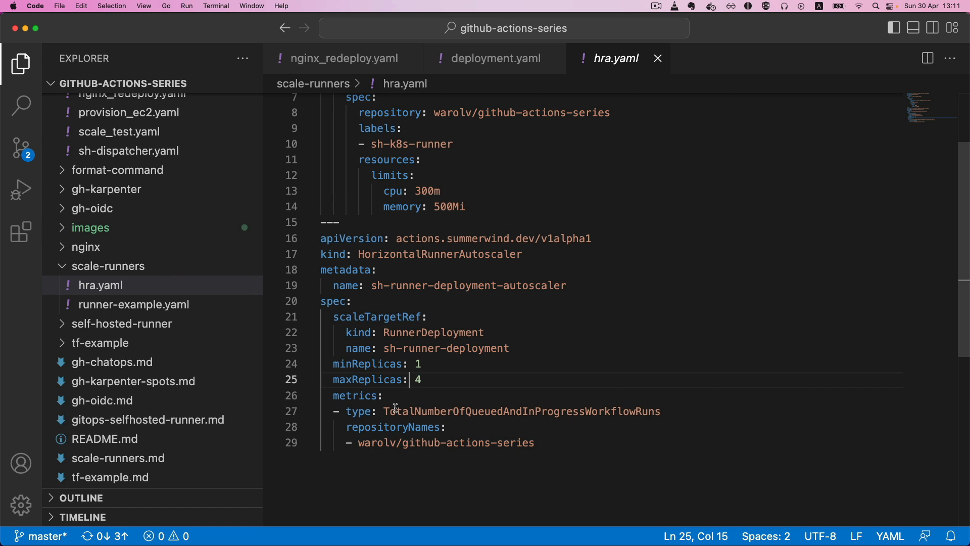
{"action": "mouse_move", "coordinate": [360, 403]}
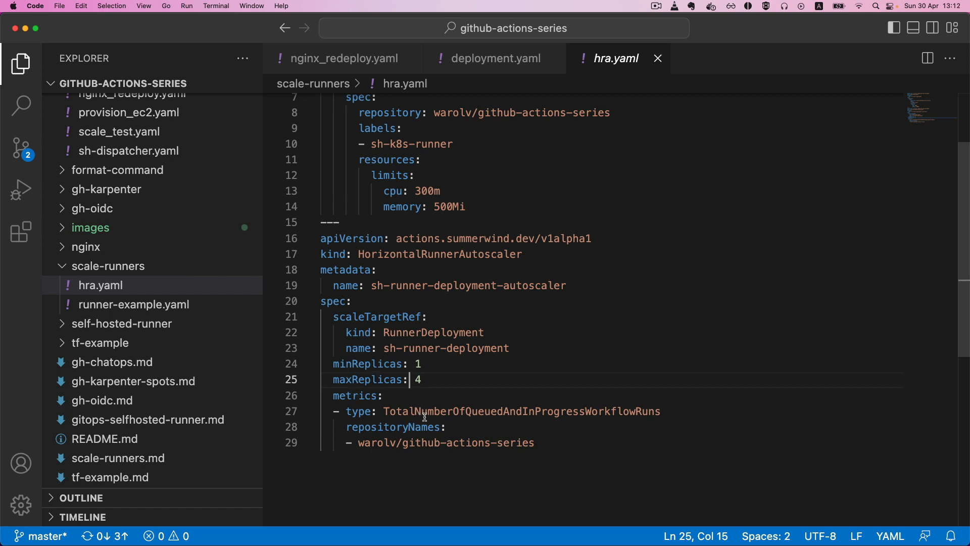
{"action": "mouse_move", "coordinate": [513, 416]}
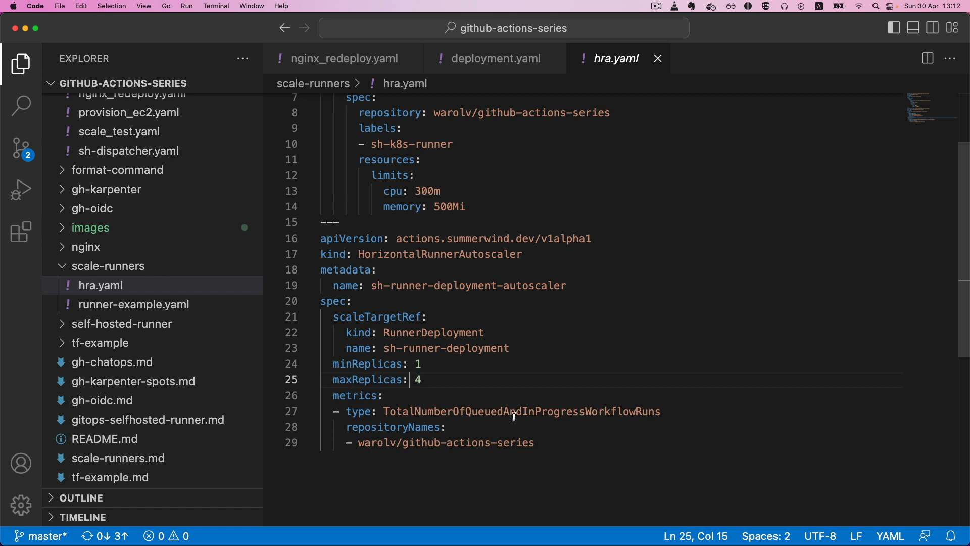
{"action": "mouse_move", "coordinate": [442, 427]}
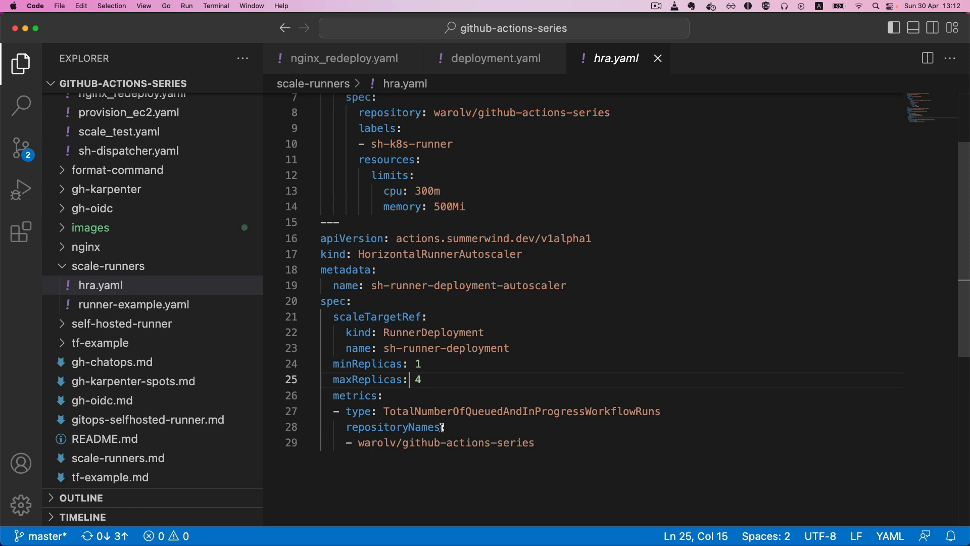
{"action": "double_click", "coordinate": [467, 443]}
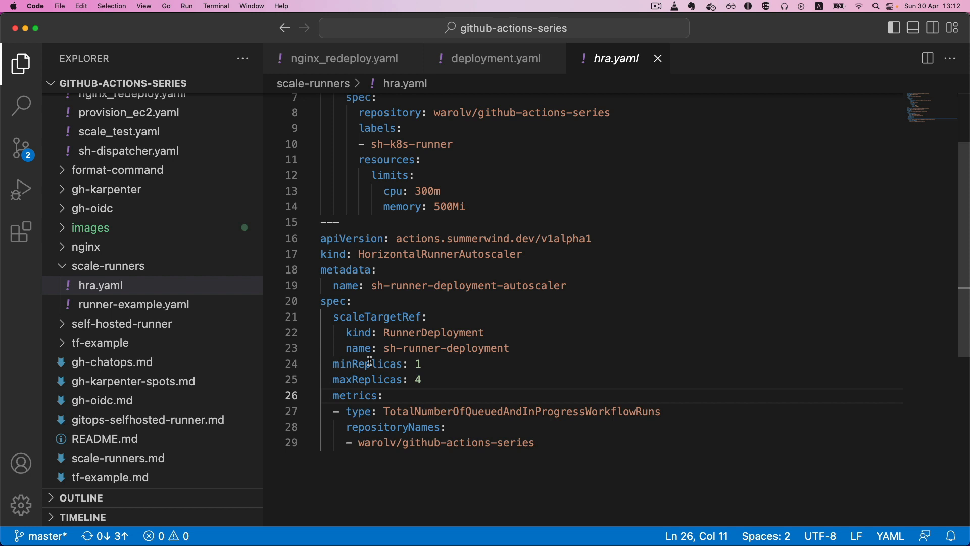
{"action": "mouse_move", "coordinate": [442, 366]}
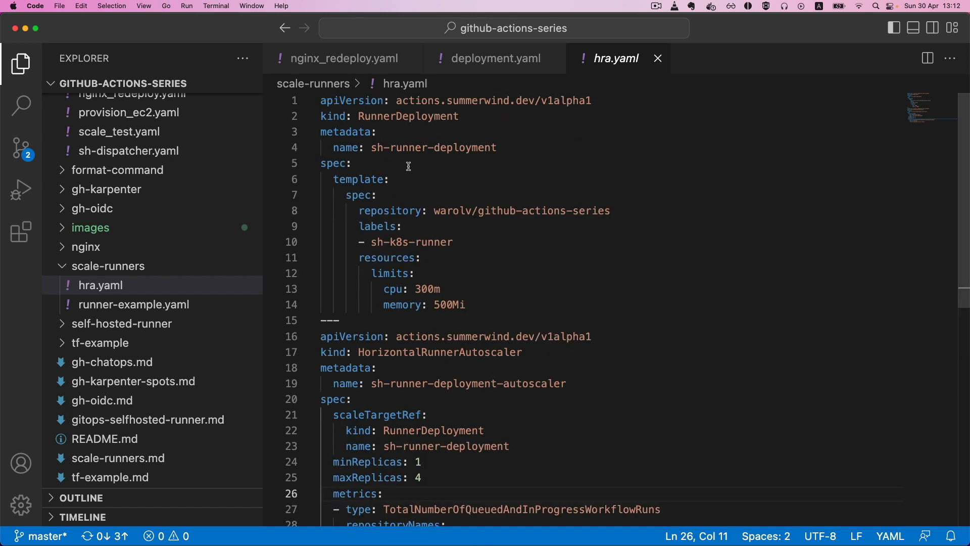
{"action": "mouse_move", "coordinate": [452, 286]}
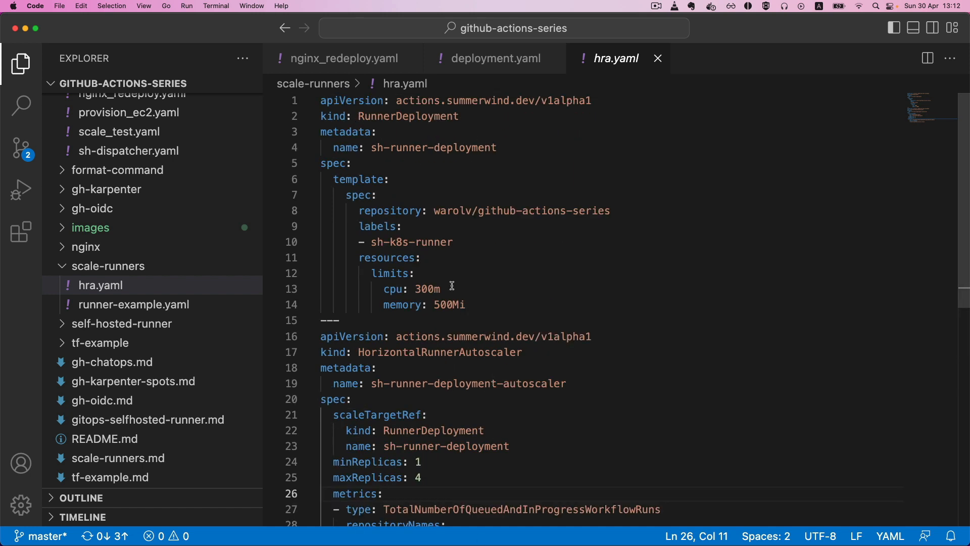
{"action": "scroll", "scroll_direction": "down", "scroll_amount": 3}
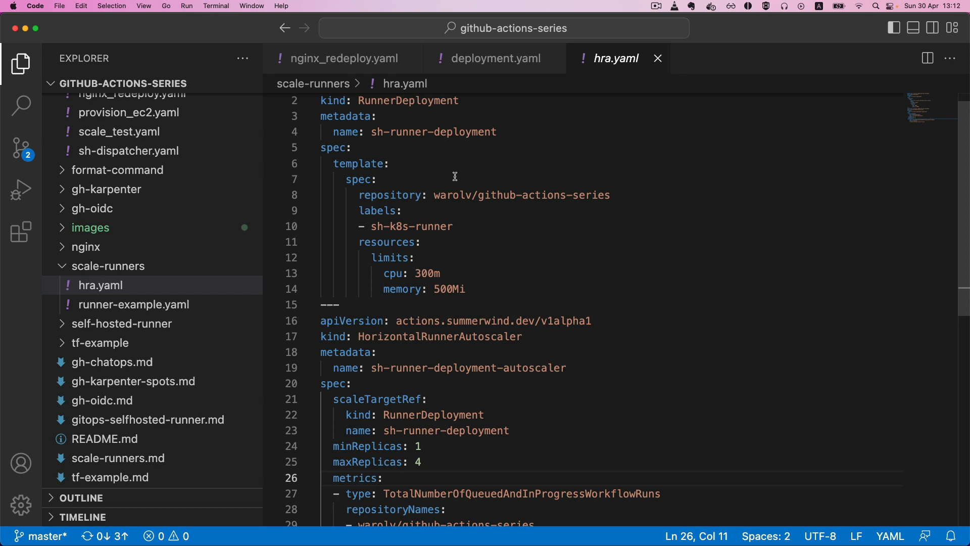
{"action": "mouse_move", "coordinate": [432, 183]}
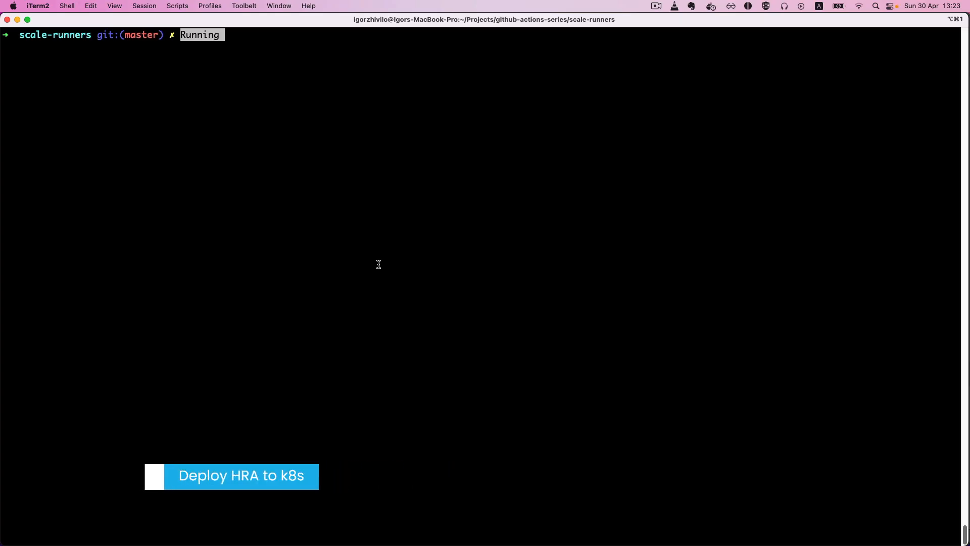
Step: Enter kubectl delete -f hra.yaml for the sh-runner-deployment and its autoscaler
{"action": "type", "text": "kubectl delete -f hra.yaml"}
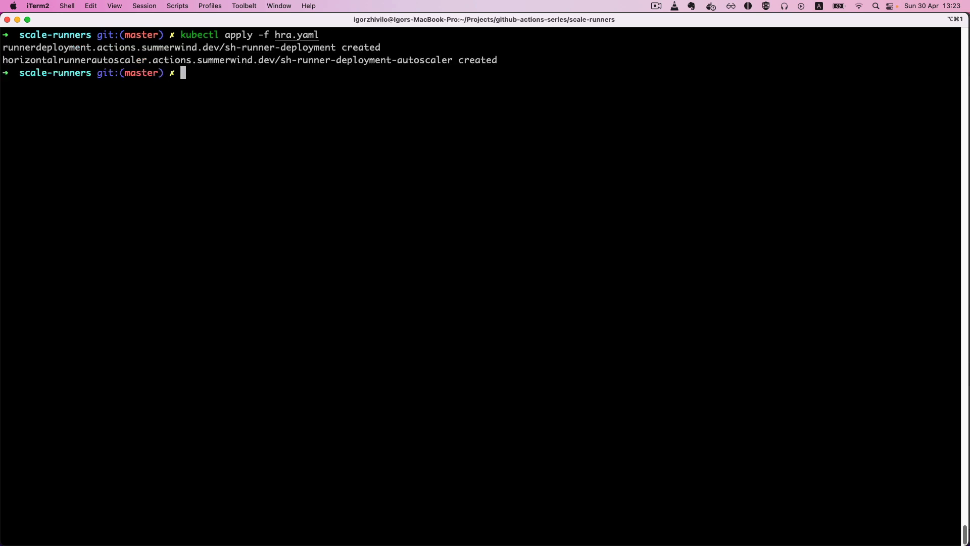
{"action": "mouse_move", "coordinate": [302, 322]}
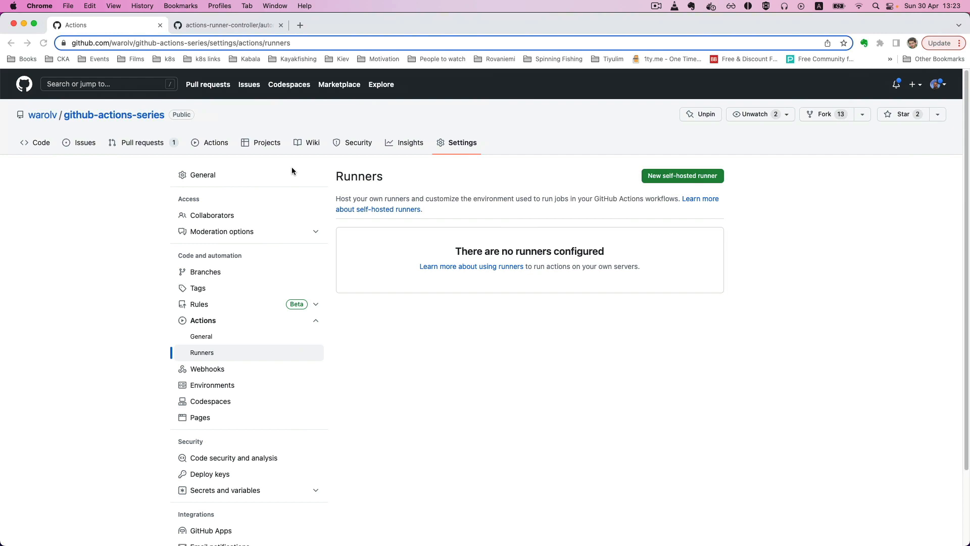
Step: Refresh the runners page to see sh-runner-deployment-98zwm-hqbsr listed as Offline
{"action": "scroll", "scroll_direction": "down", "scroll_amount": 3}
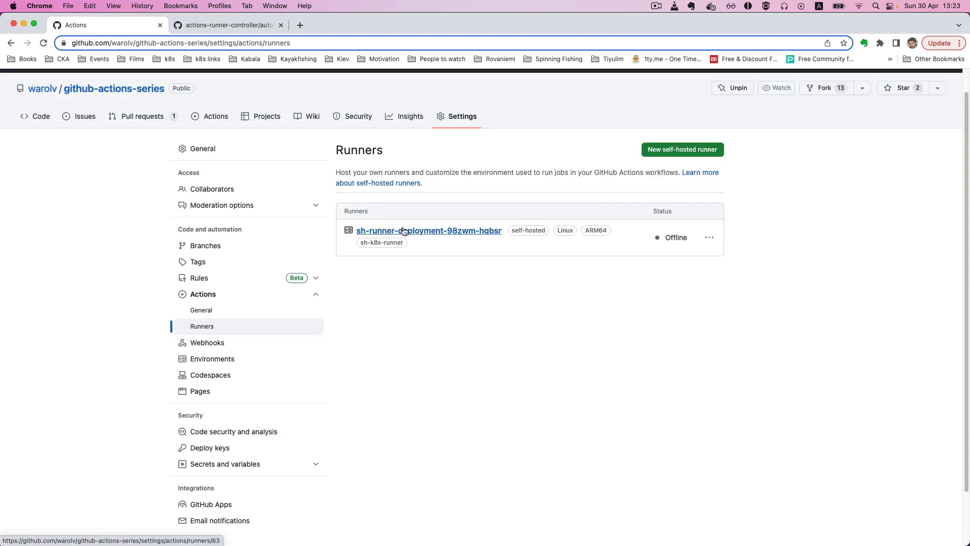
{"action": "left_click", "coordinate": [776, 87]}
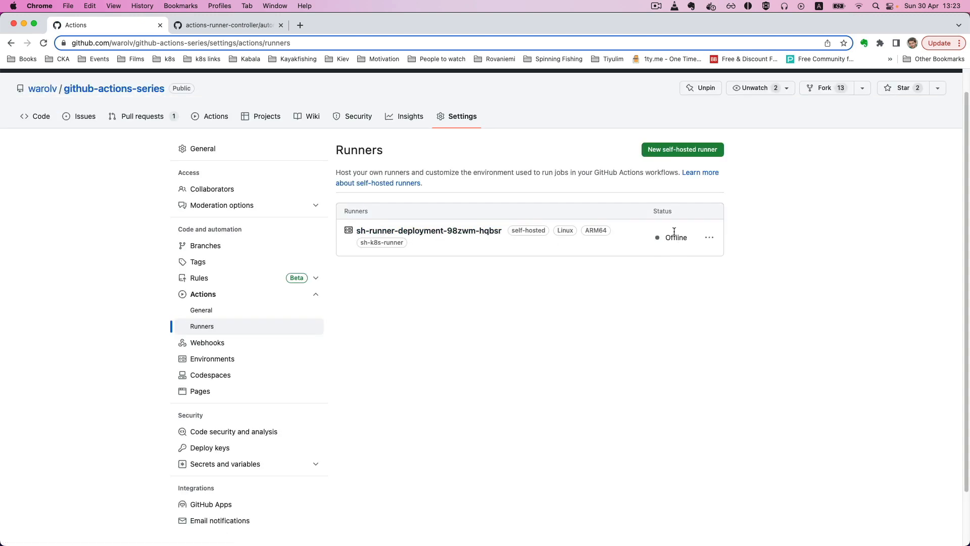
{"action": "mouse_move", "coordinate": [548, 301]}
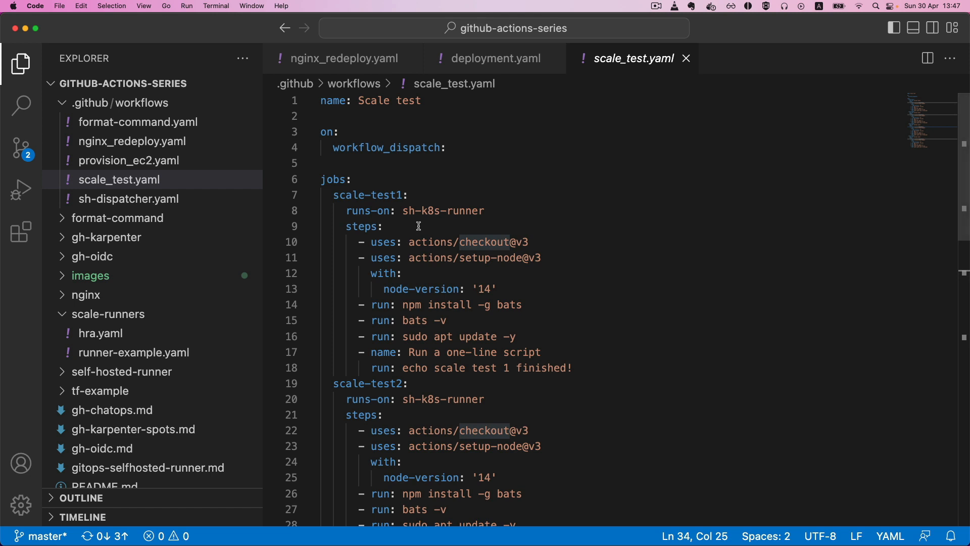
{"action": "double_click", "coordinate": [386, 147]}
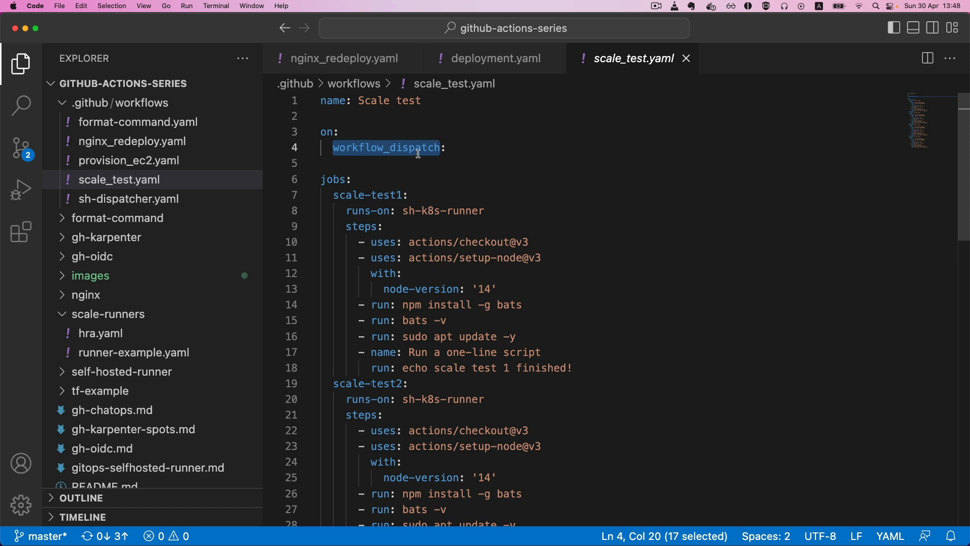
{"action": "scroll", "scroll_direction": "down", "scroll_amount": 3}
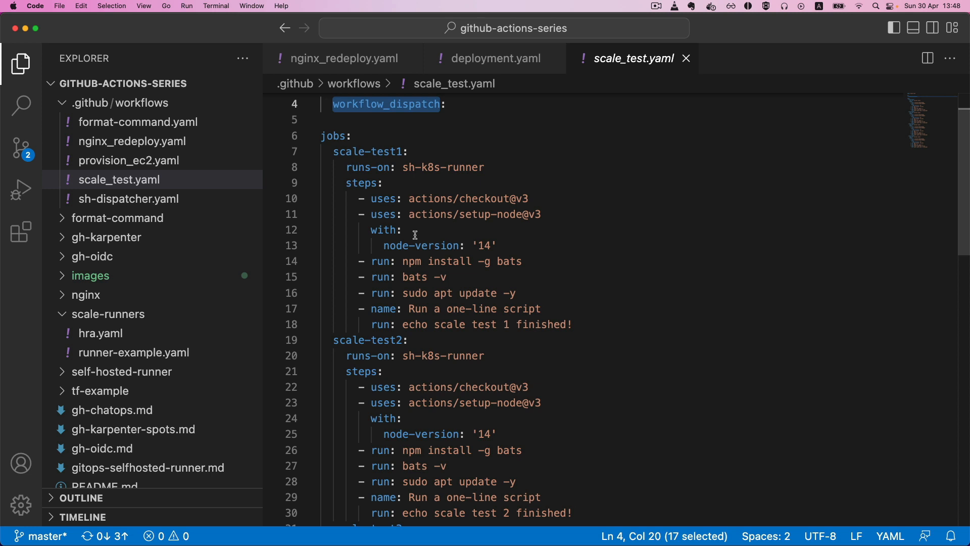
{"action": "mouse_move", "coordinate": [416, 233]}
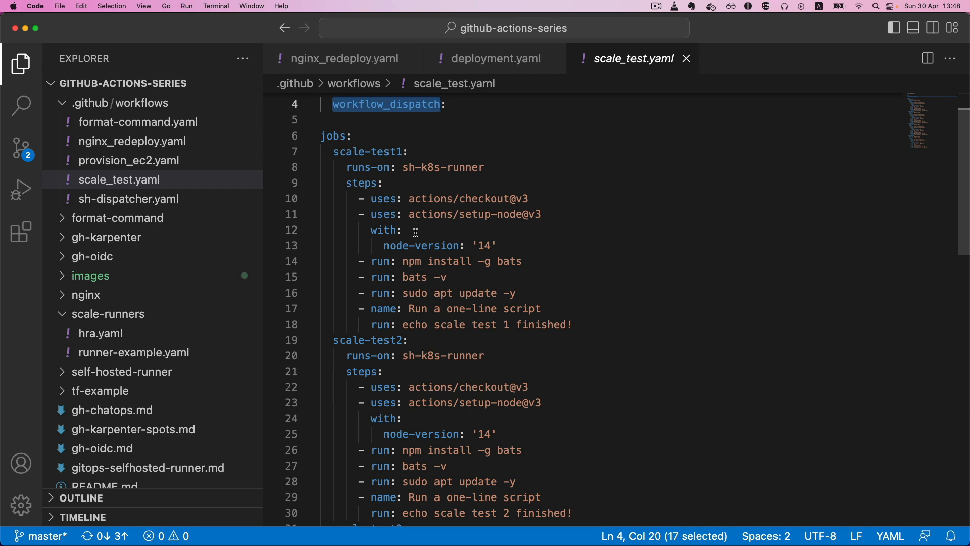
{"action": "scroll", "scroll_direction": "down", "scroll_amount": 3}
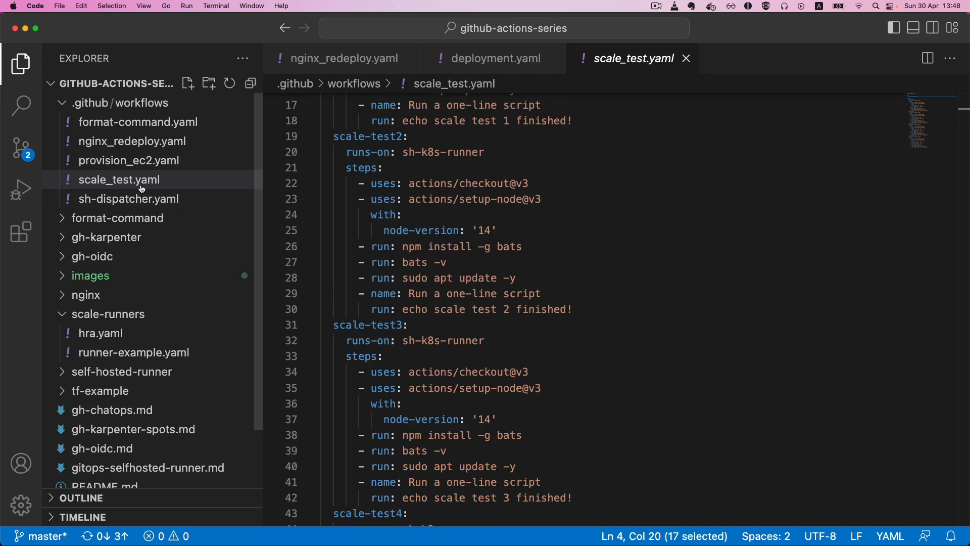
{"action": "mouse_move", "coordinate": [141, 188]}
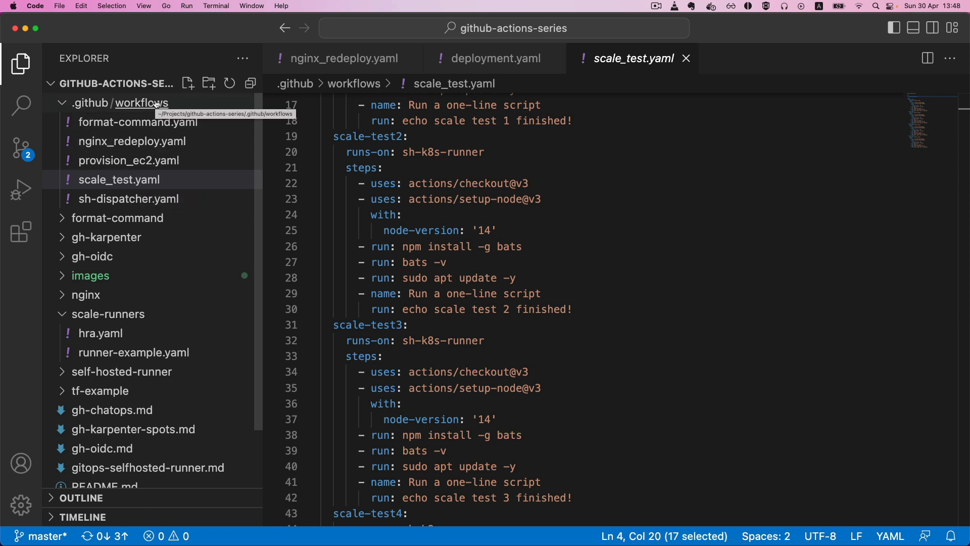
{"action": "mouse_move", "coordinate": [143, 180]}
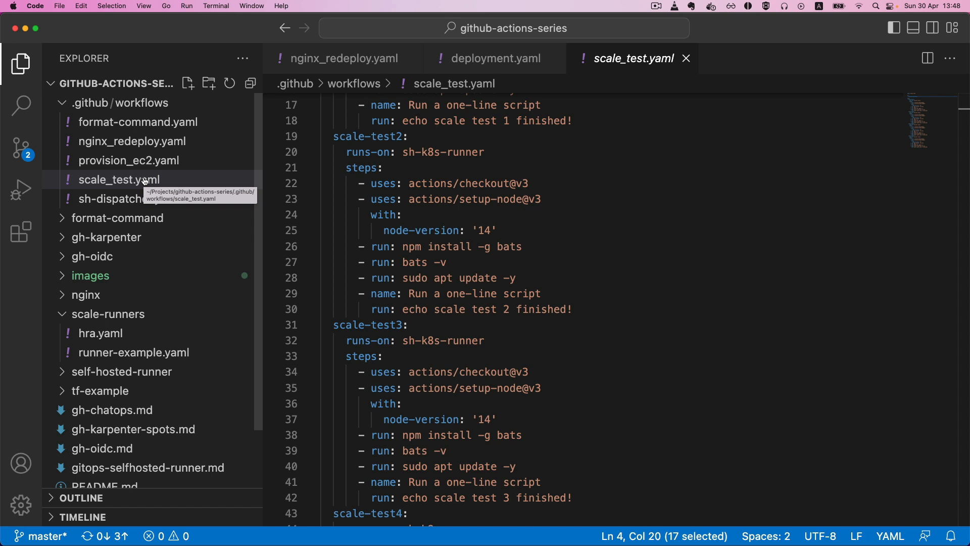
{"action": "mouse_move", "coordinate": [146, 106]}
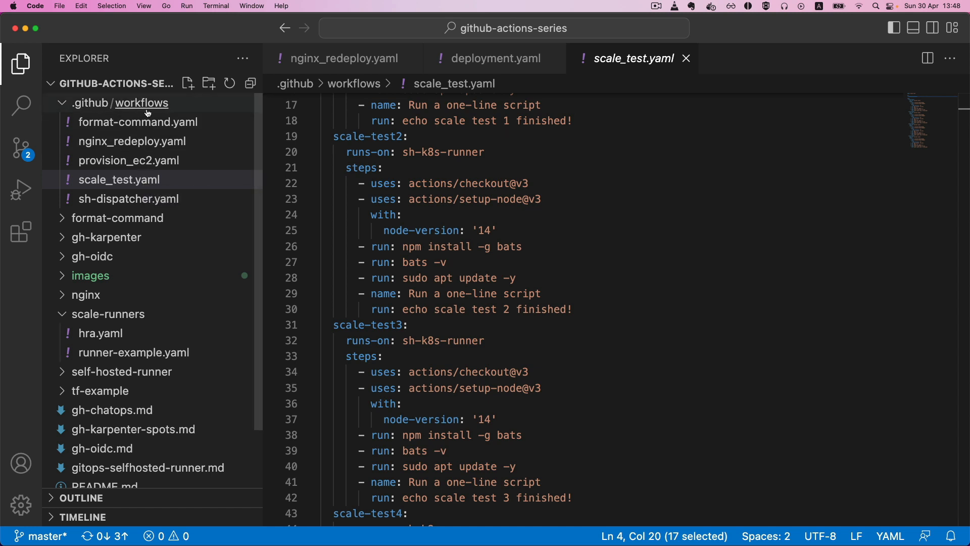
{"action": "mouse_move", "coordinate": [363, 196]}
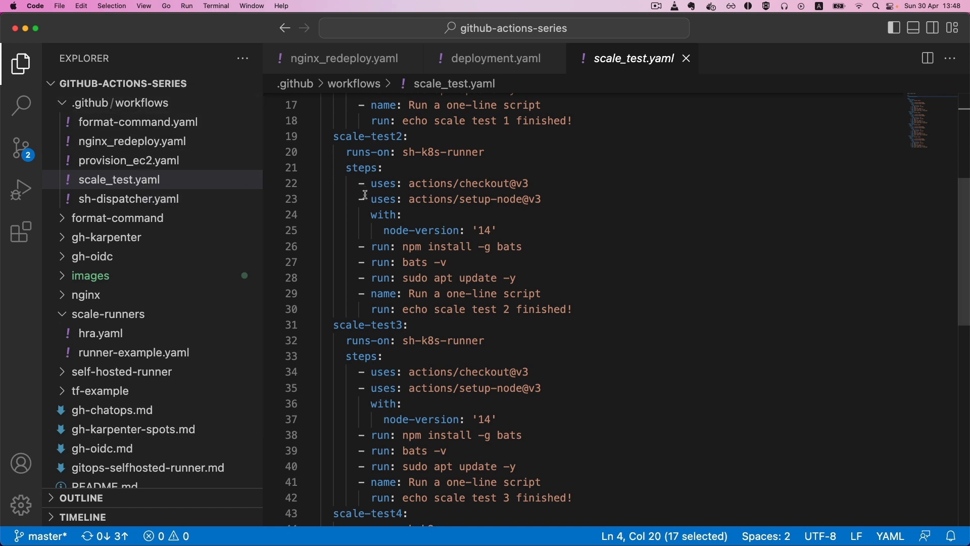
{"action": "mouse_move", "coordinate": [519, 224]}
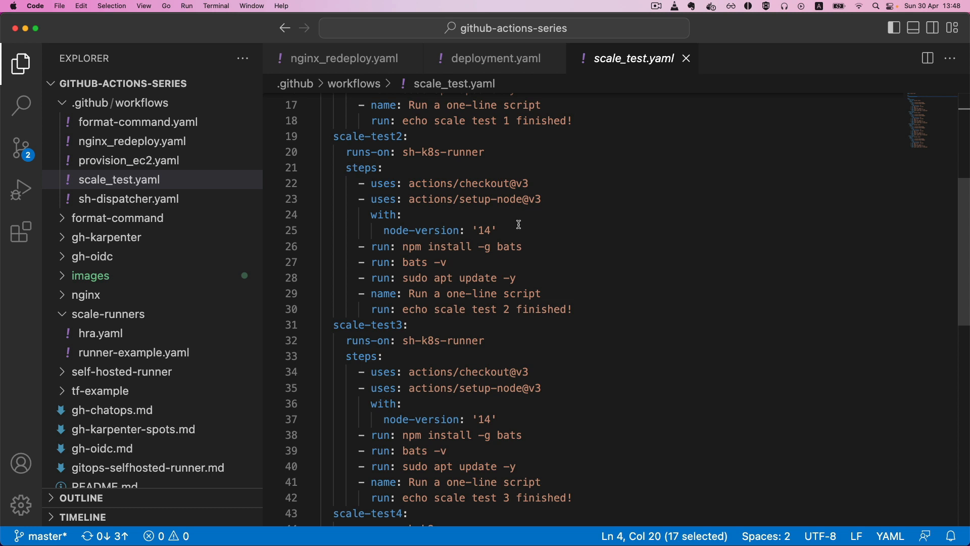
{"action": "mouse_move", "coordinate": [515, 220]}
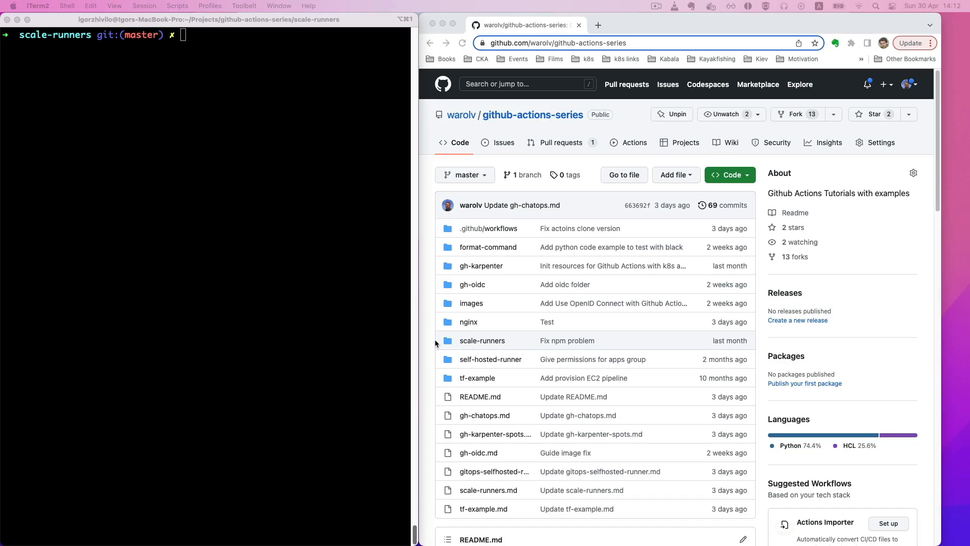
Step: Watch the runner pods with kubectl get pods -w
{"action": "type", "text": "kubectl get pods -w"}
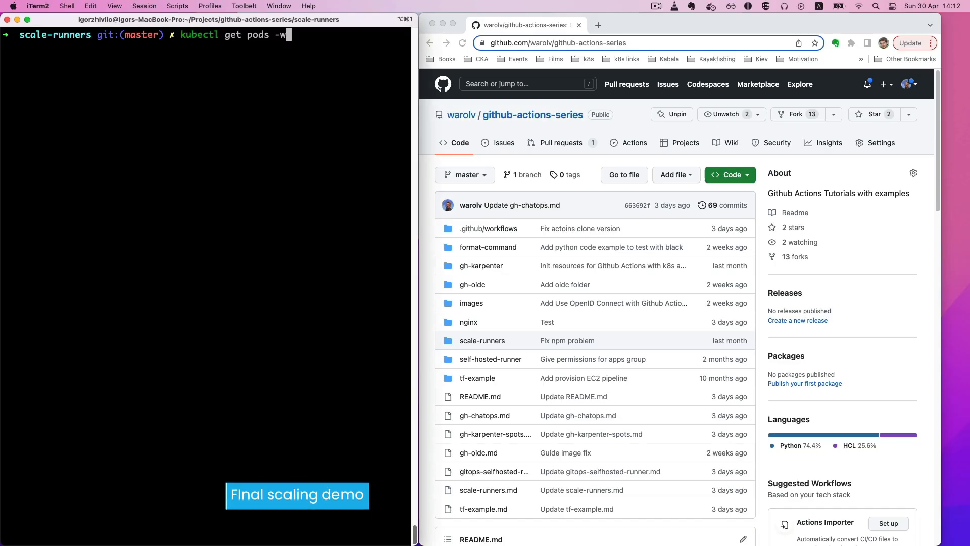
{"action": "key", "text": "Return"}
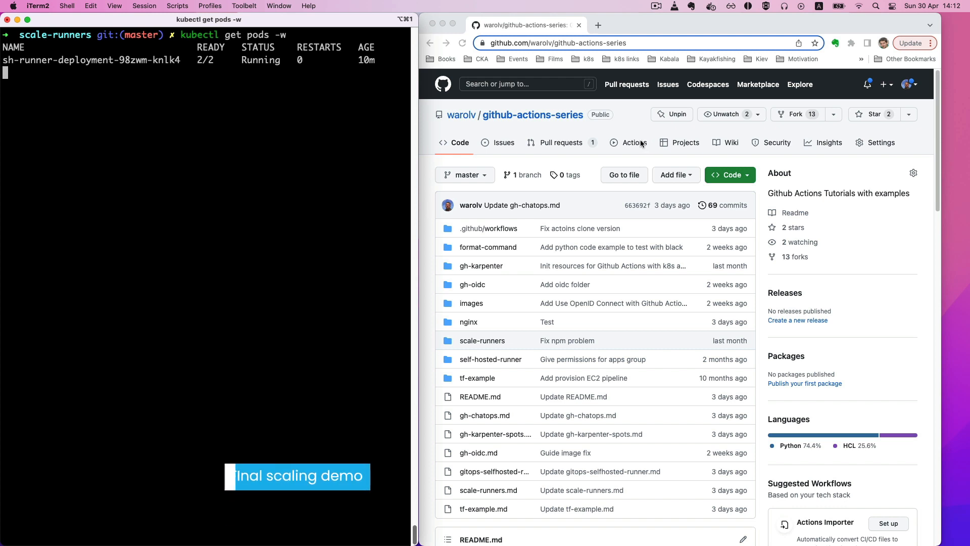
Step: Run the Scale test workflow manually on master and view its queued run
{"action": "left_click", "coordinate": [634, 143]}
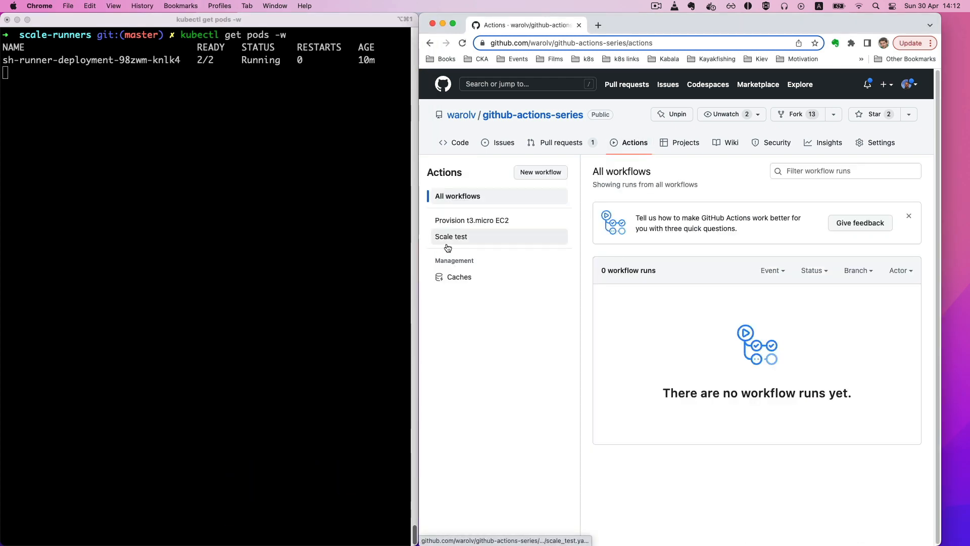
{"action": "left_click", "coordinate": [451, 237]}
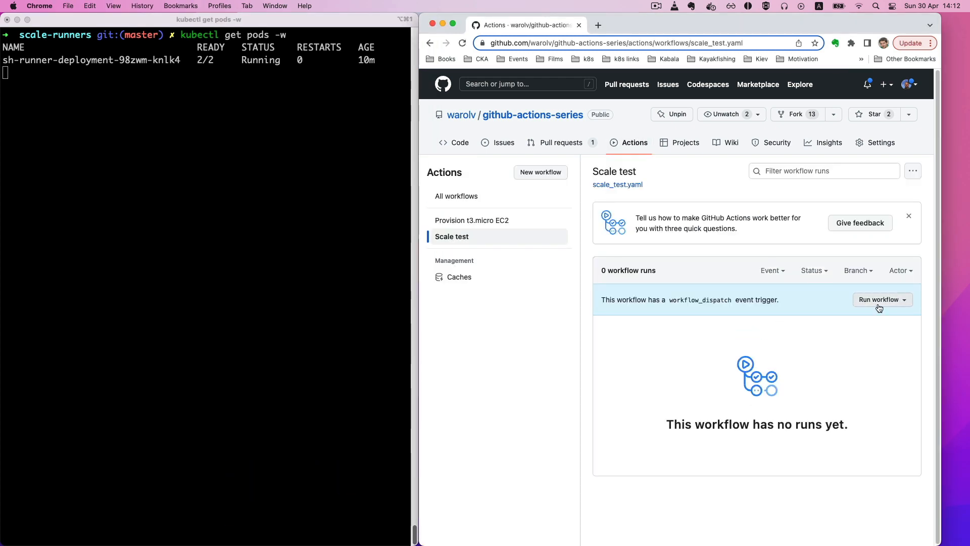
{"action": "left_click", "coordinate": [881, 299]}
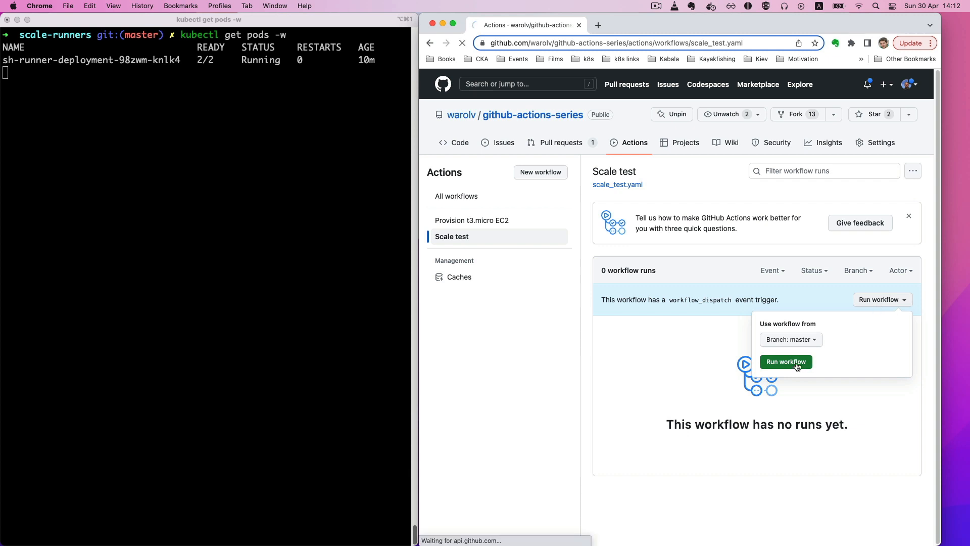
{"action": "left_click", "coordinate": [786, 361]}
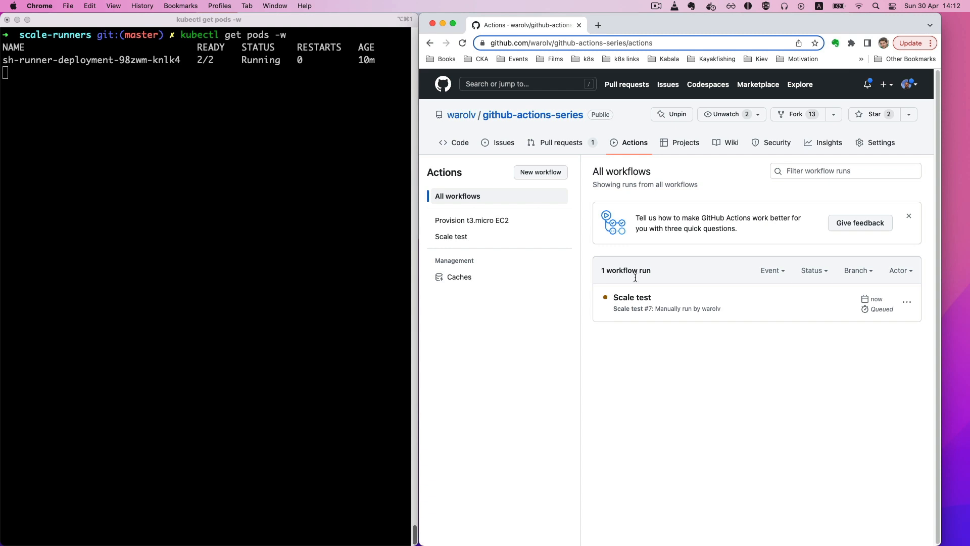
{"action": "left_click", "coordinate": [632, 297]}
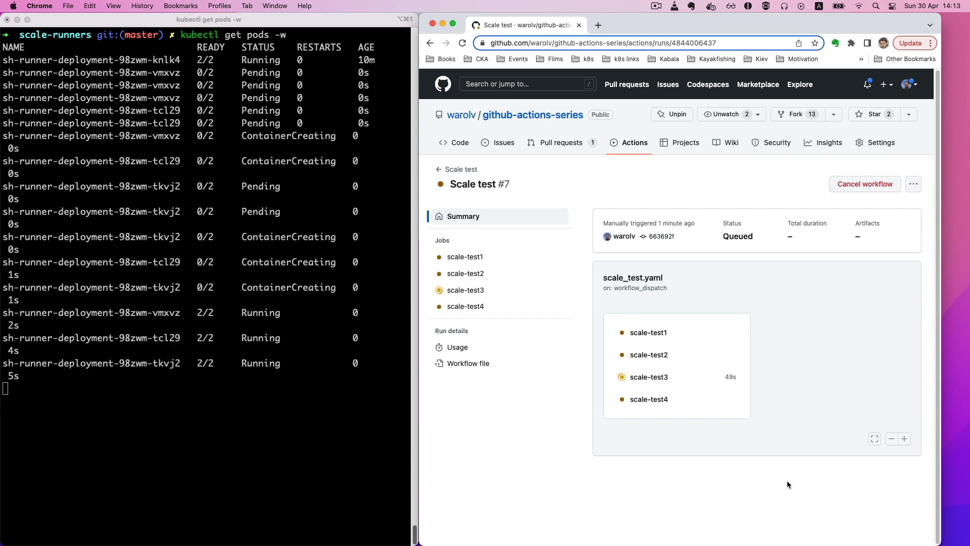
Step: Clear the terminal and watch the runner pods again with kubectl get pods -w
{"action": "type", "text": "clear"}
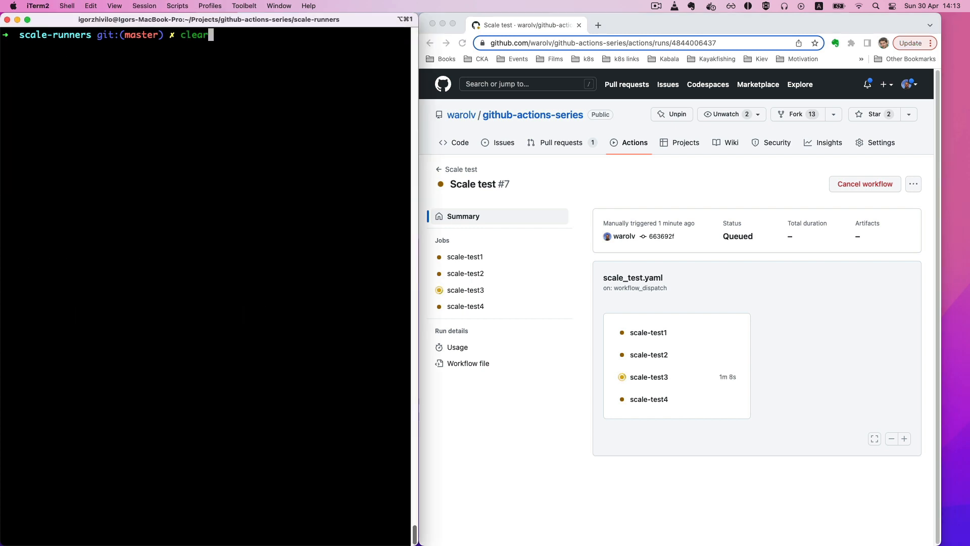
{"action": "type", "text": "kubectl get pods -w"}
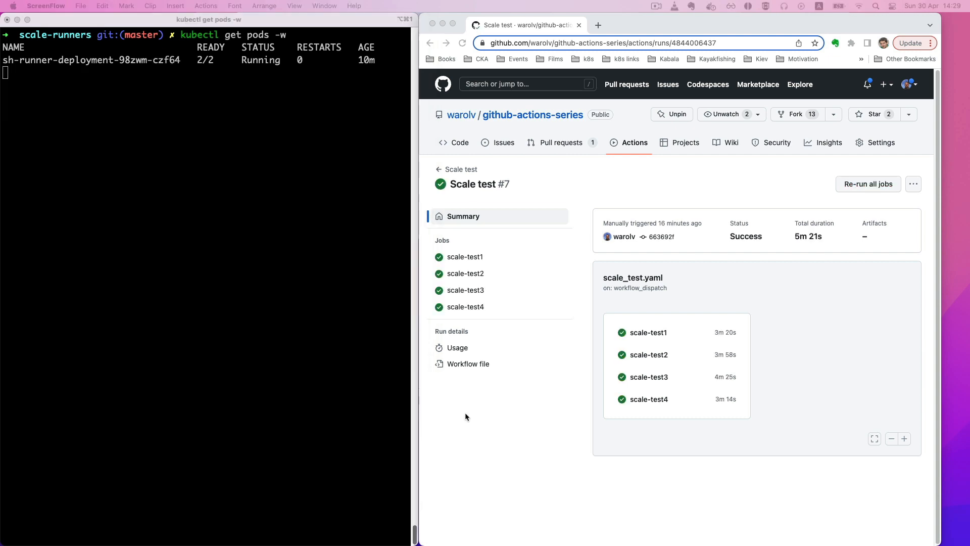
{"action": "mouse_move", "coordinate": [460, 359]}
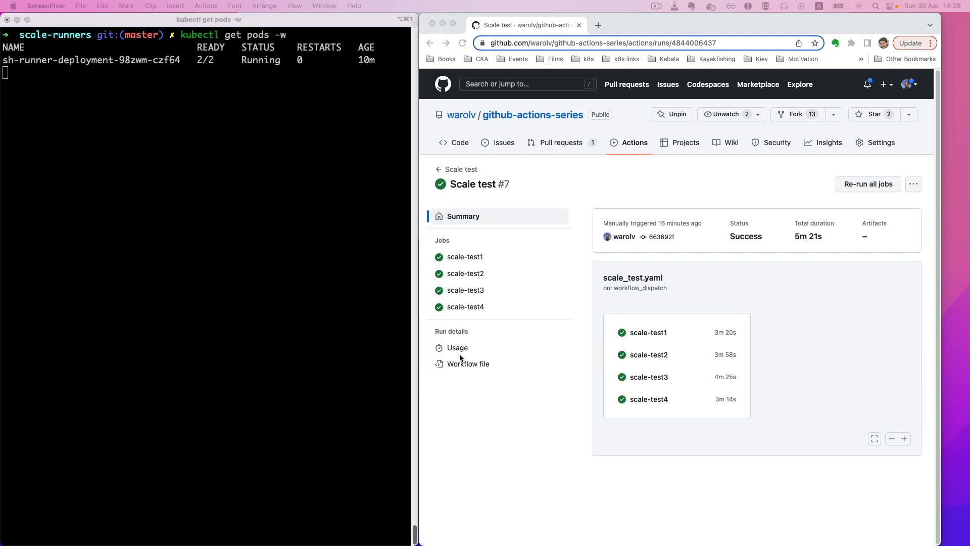
{"action": "mouse_move", "coordinate": [393, 206]}
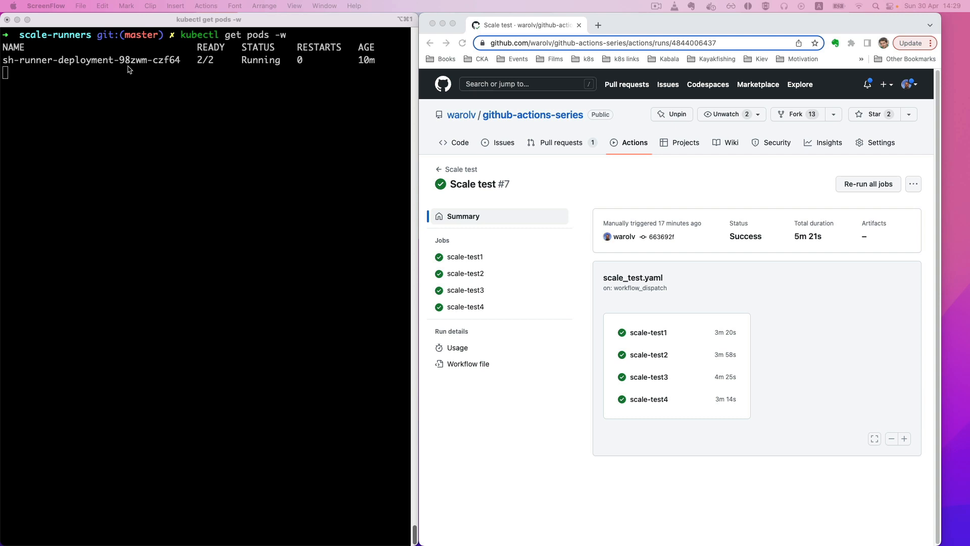
{"action": "mouse_move", "coordinate": [309, 229]}
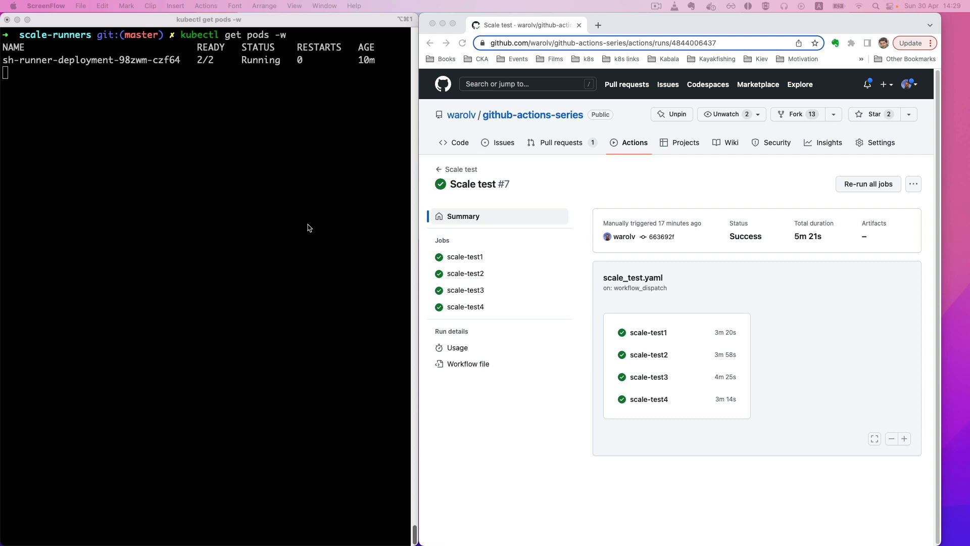
{"action": "mouse_move", "coordinate": [173, 72]}
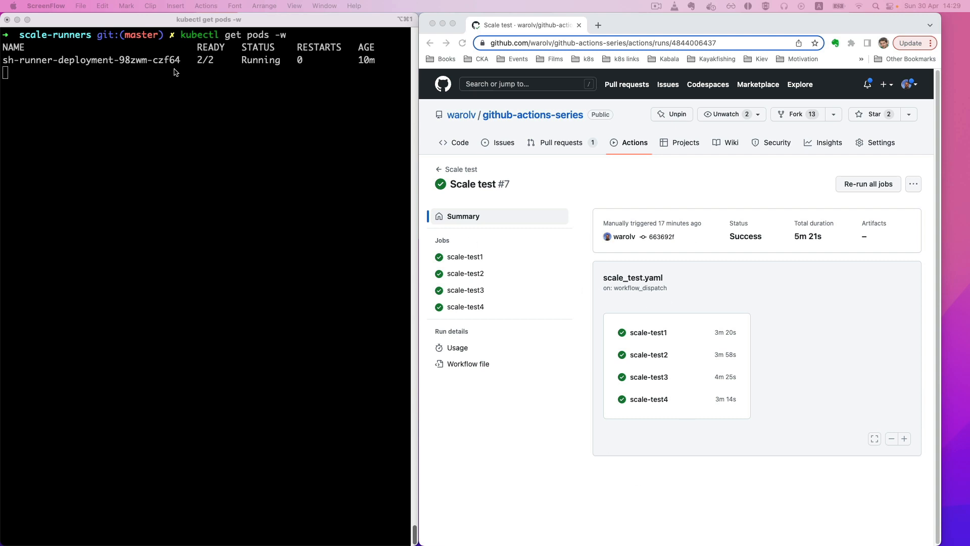
{"action": "mouse_move", "coordinate": [552, 345]}
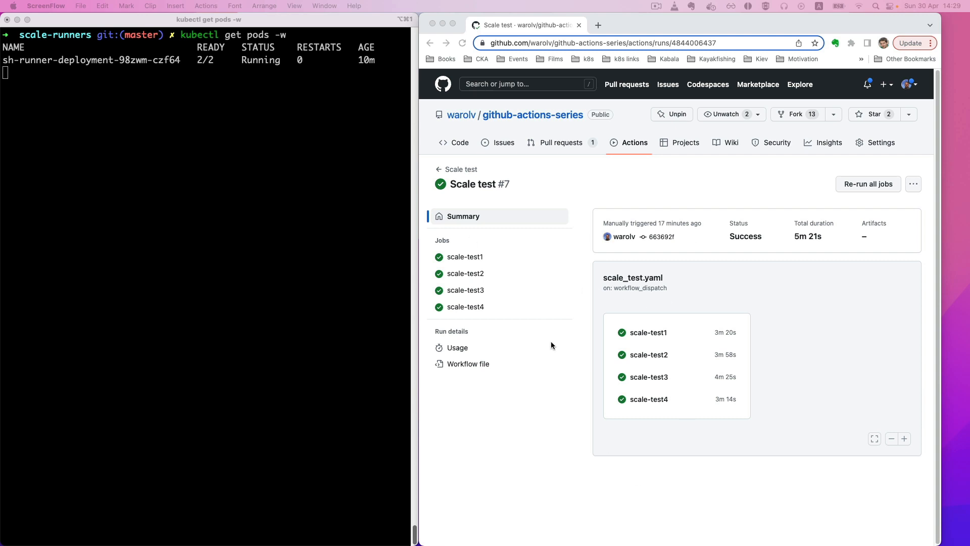